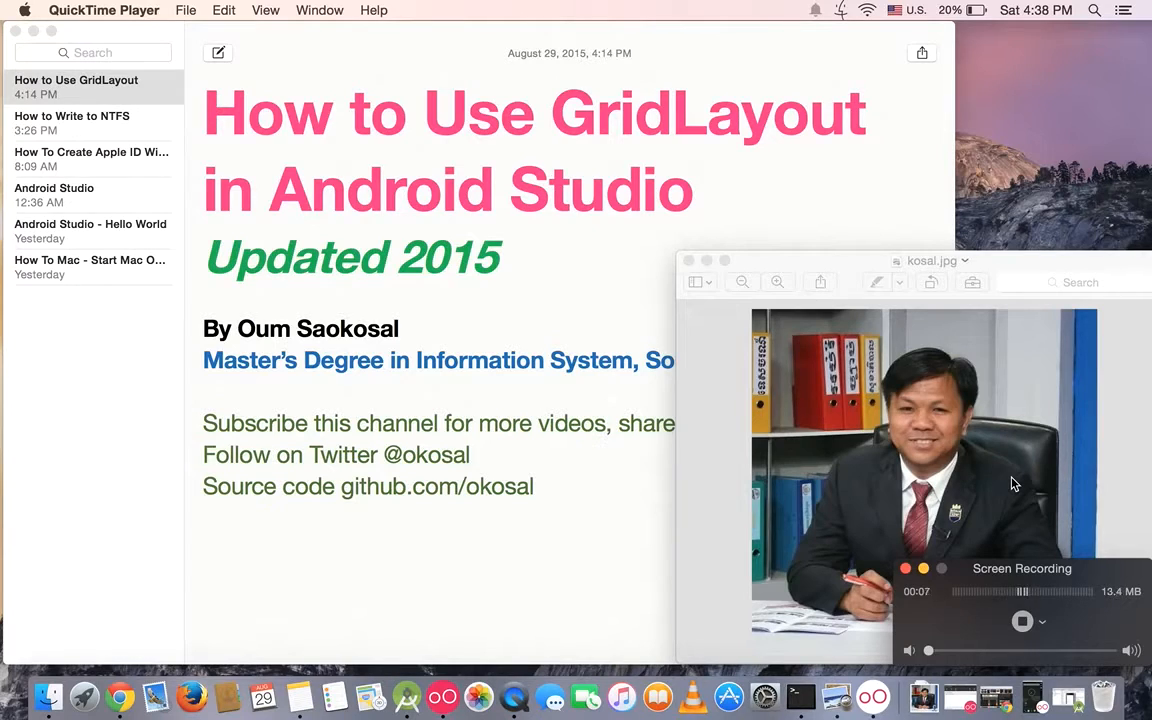
Step: Switch from the Notes title card over to Android Studio
left_click(408, 696)
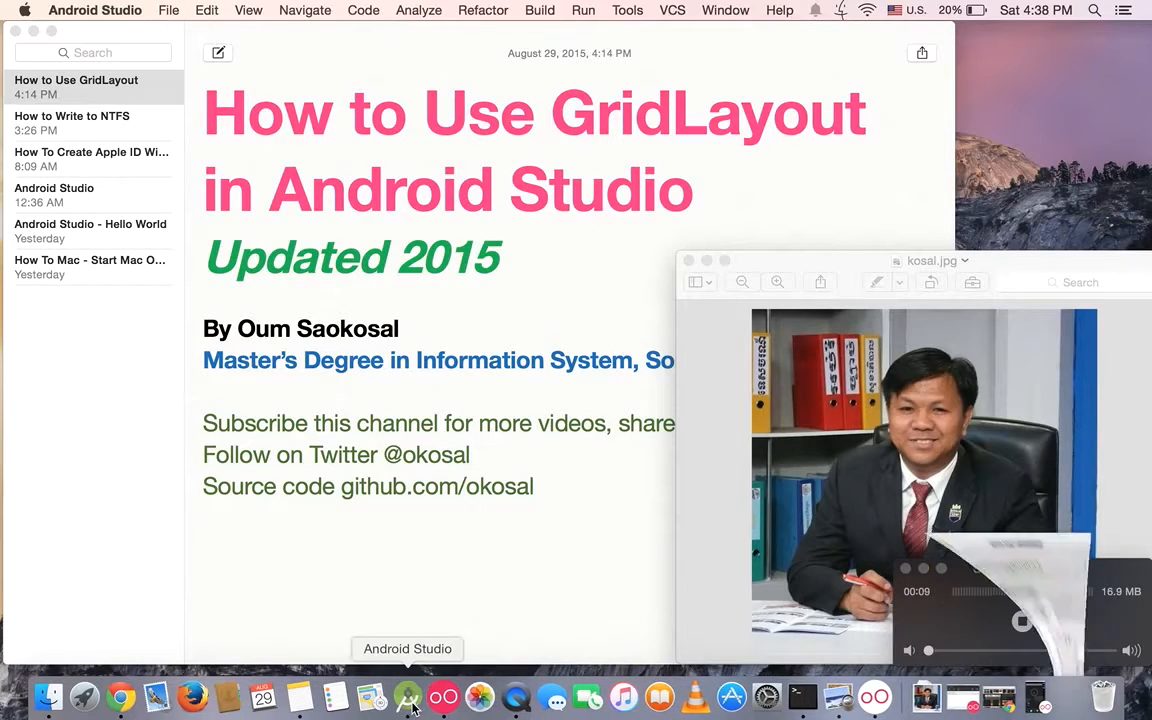
Step: Bring the GridLayout1 project window forward and dismiss the file menu
left_click(408, 696)
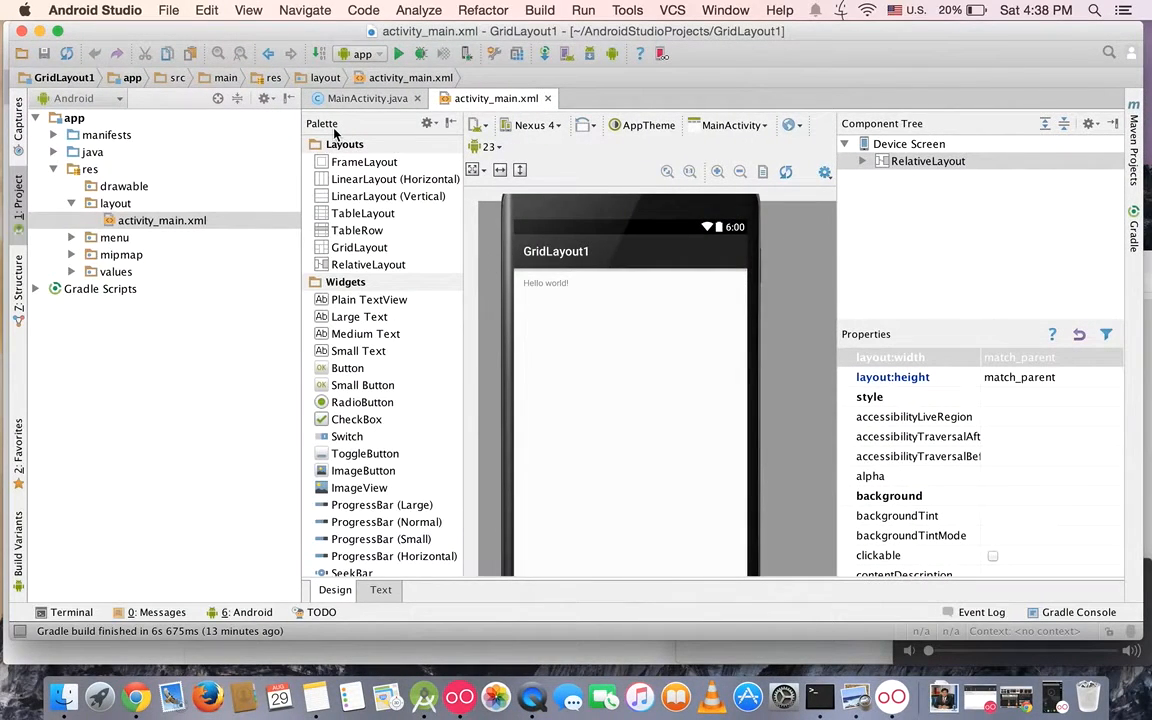
left_click(168, 10)
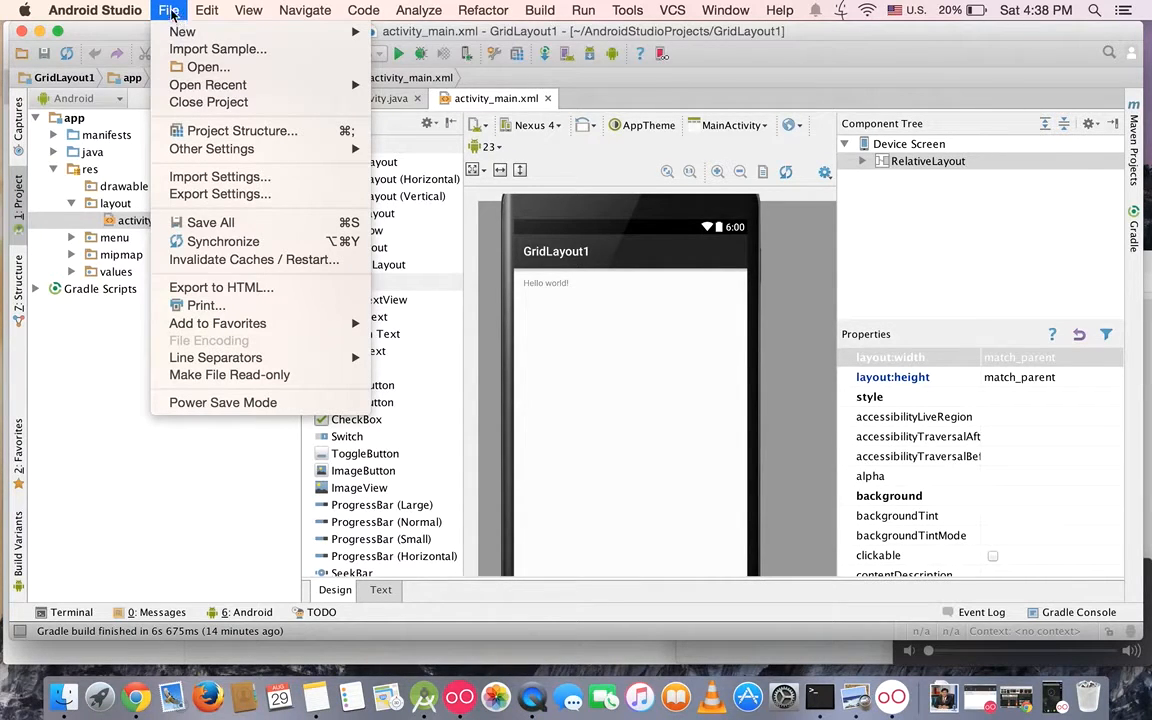
left_click(184, 32)
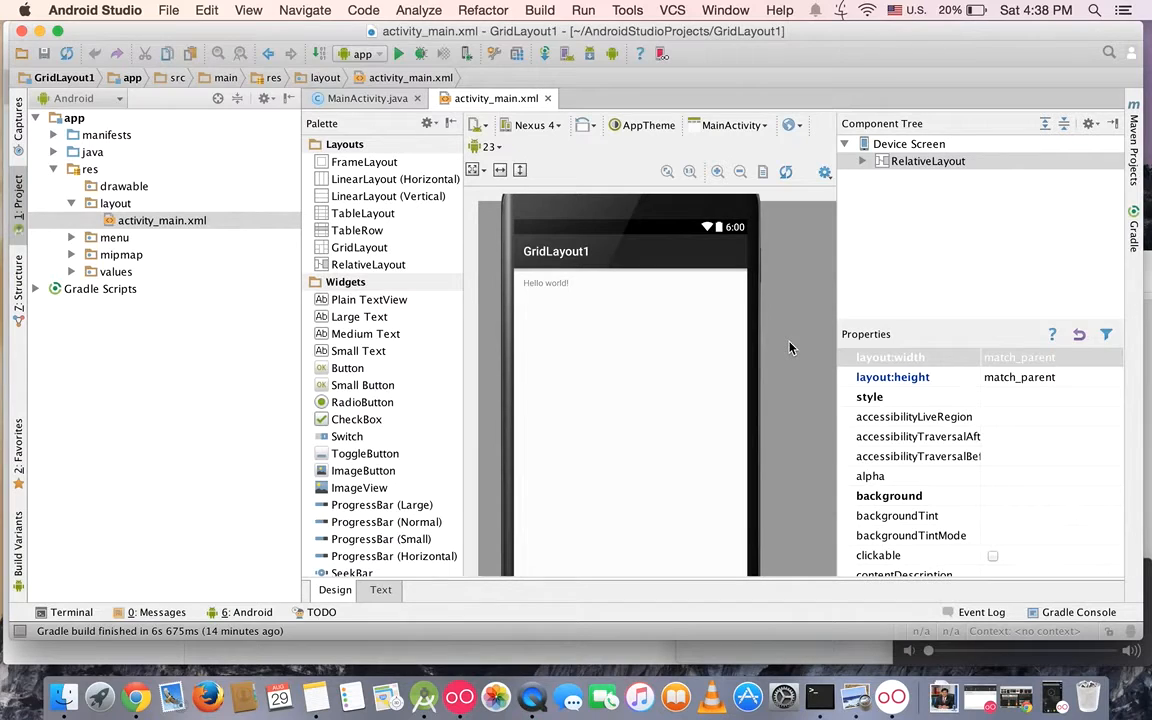
mouse_move(572, 296)
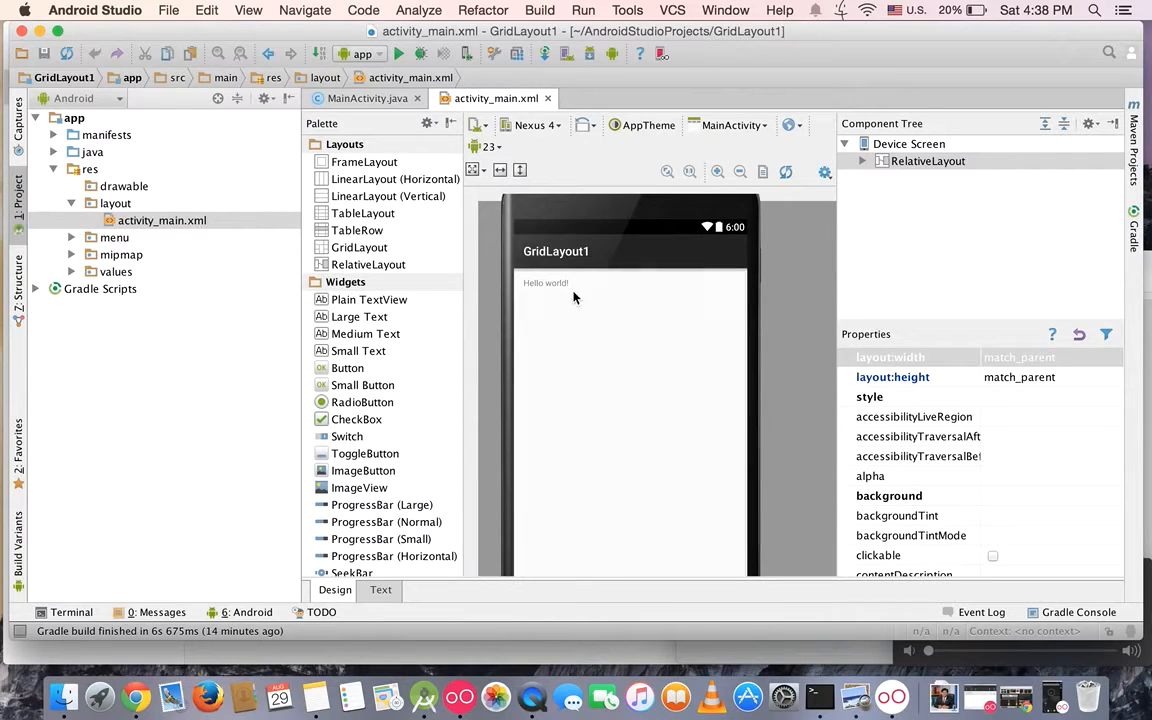
Step: Delete the default Hello world! TextView and select the RelativeLayout root
left_click(544, 284)
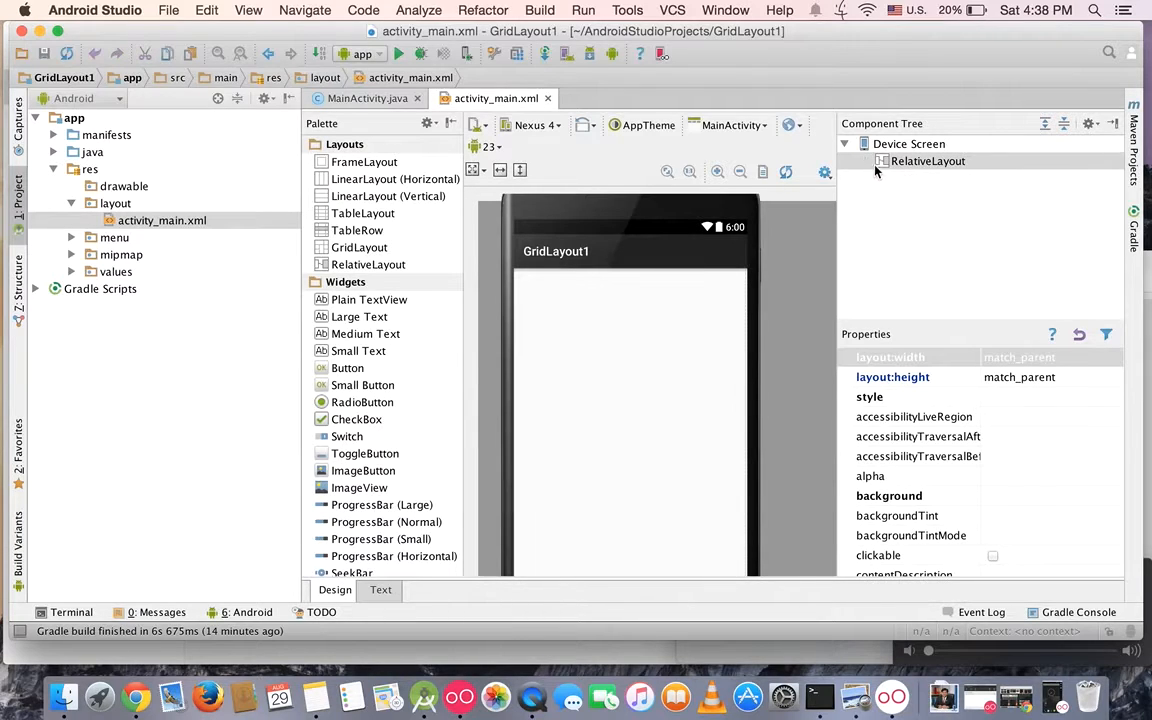
left_click(928, 160)
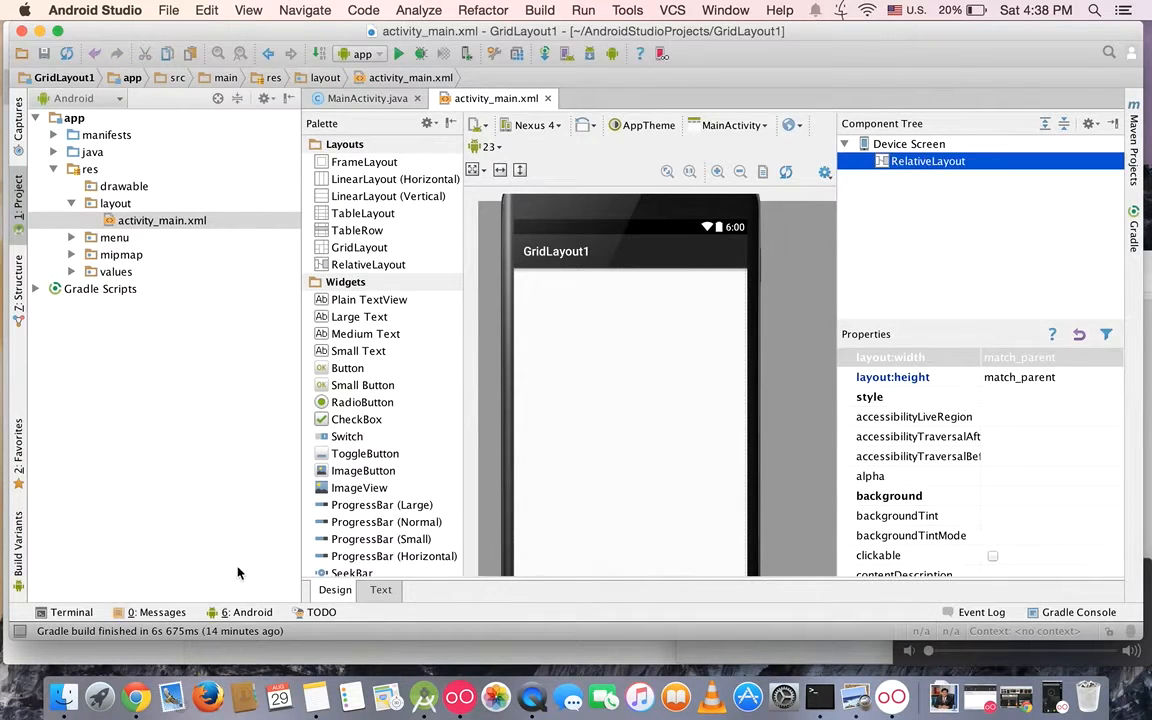
Step: Rename the root RelativeLayout tags to LinearLayout in the XML and return to Design view
left_click(380, 588)
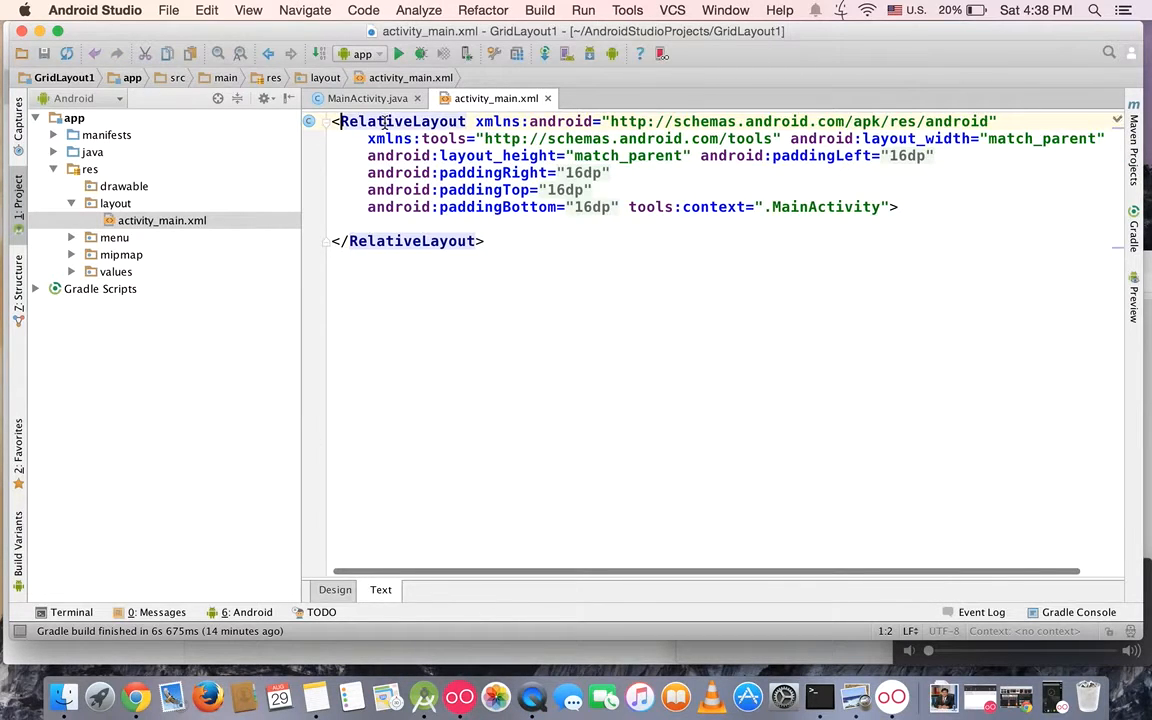
type("Linear")
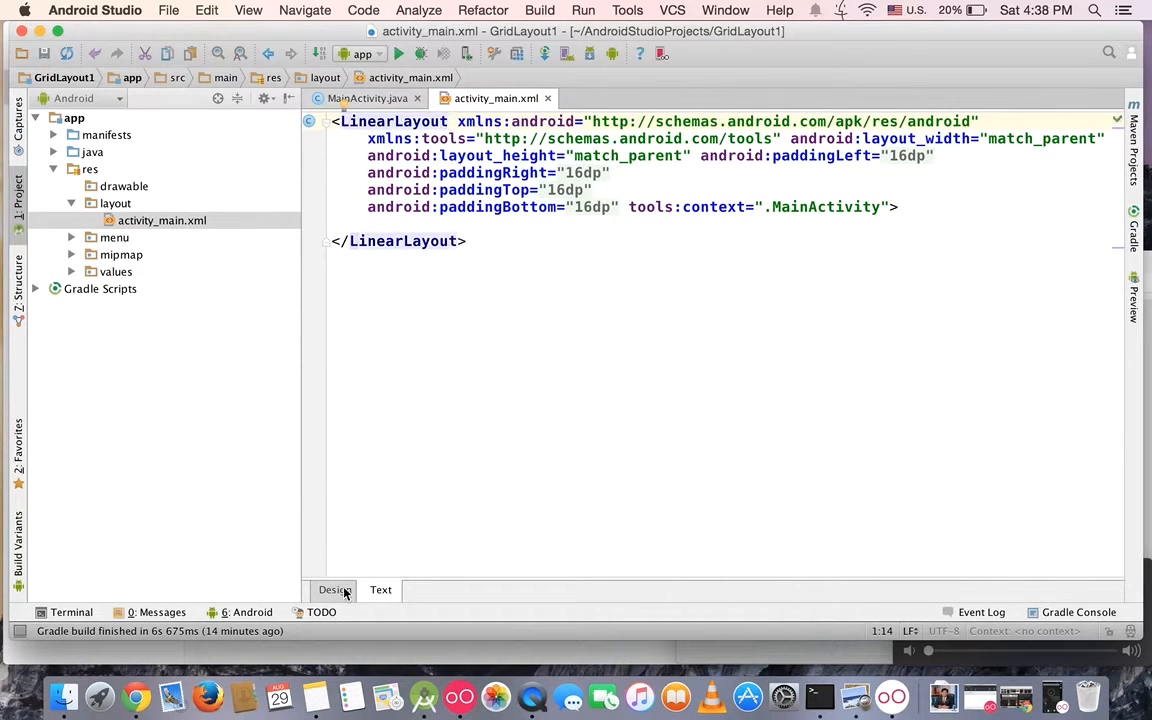
left_click(334, 588)
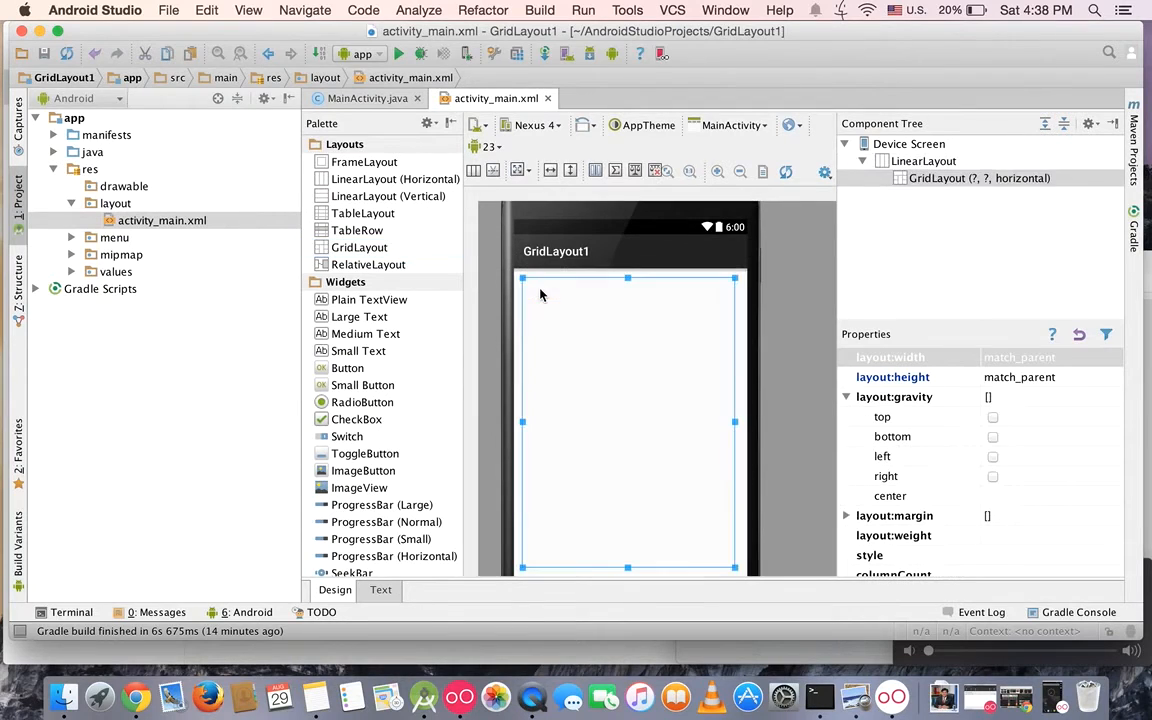
mouse_move(810, 414)
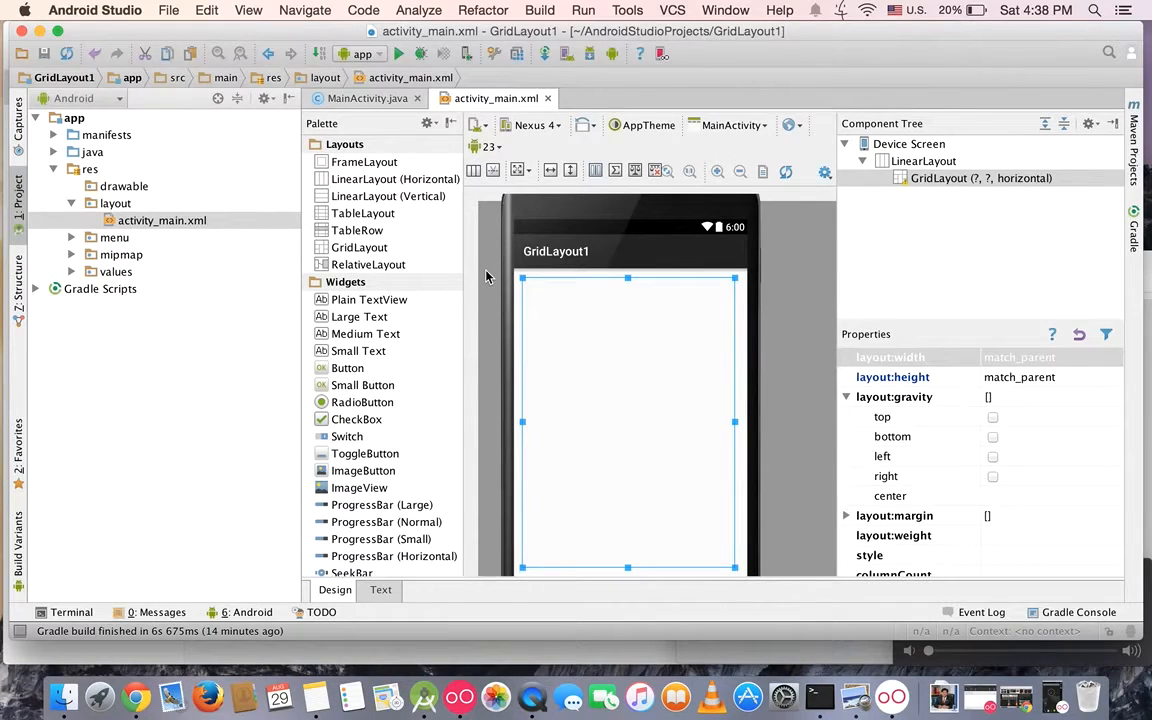
mouse_move(136, 696)
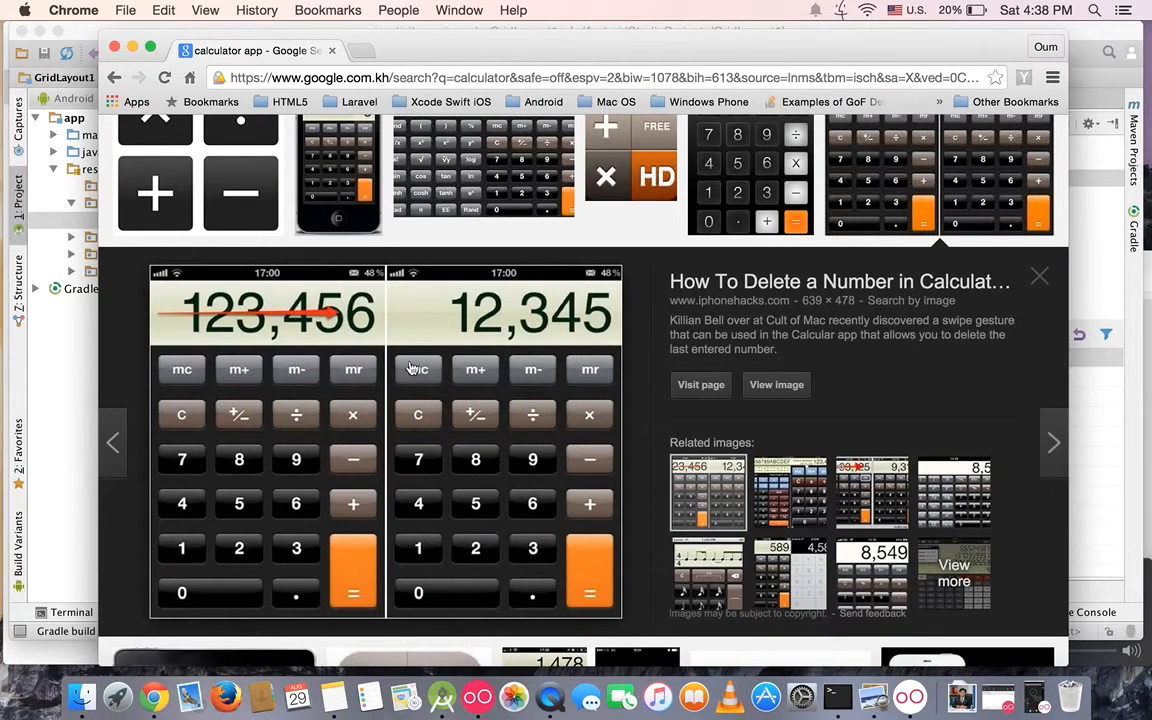
mouse_move(418, 388)
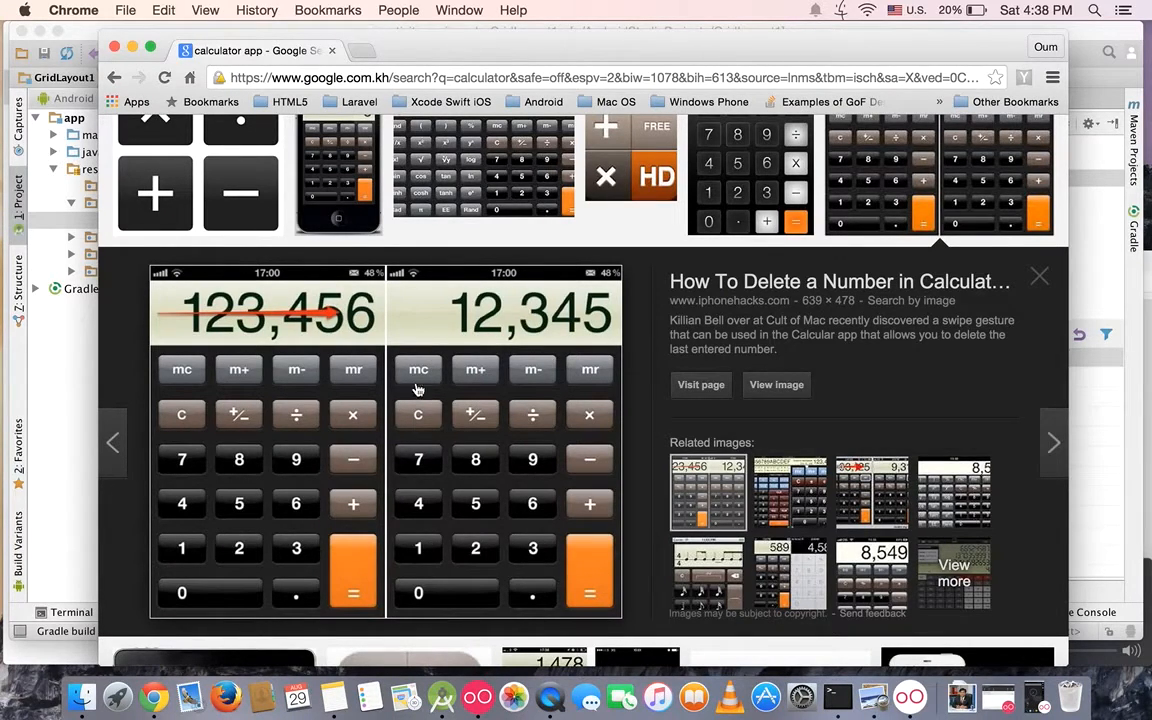
mouse_move(472, 396)
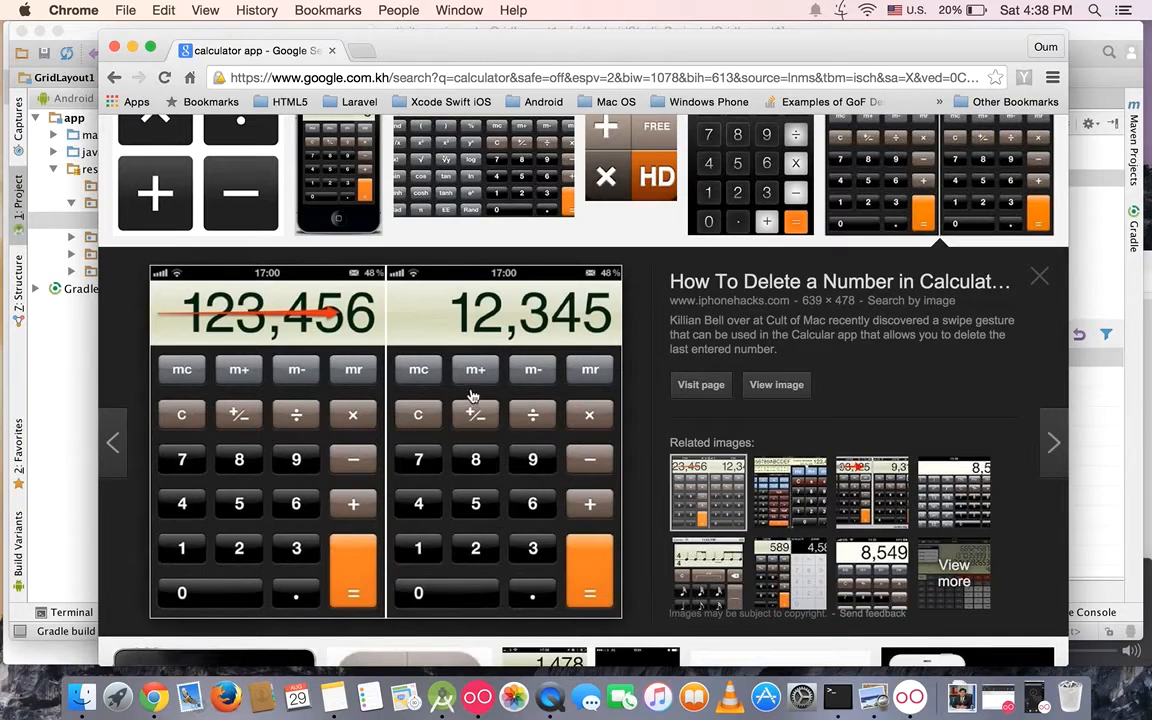
mouse_move(438, 364)
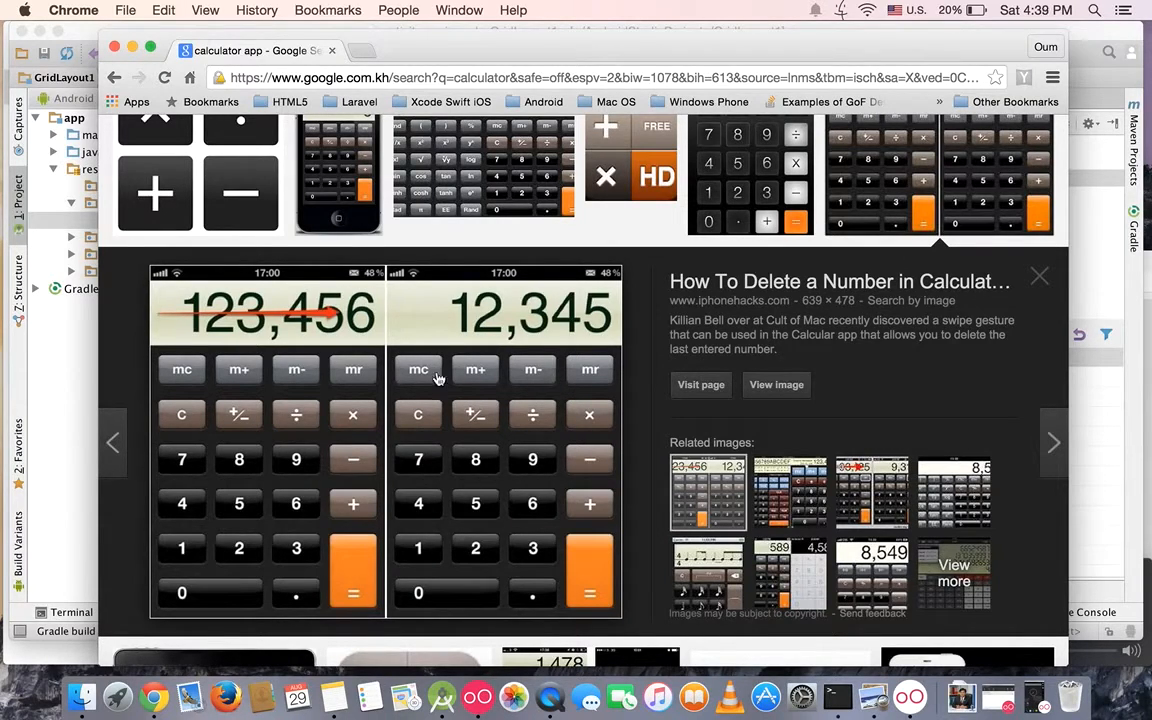
mouse_move(398, 588)
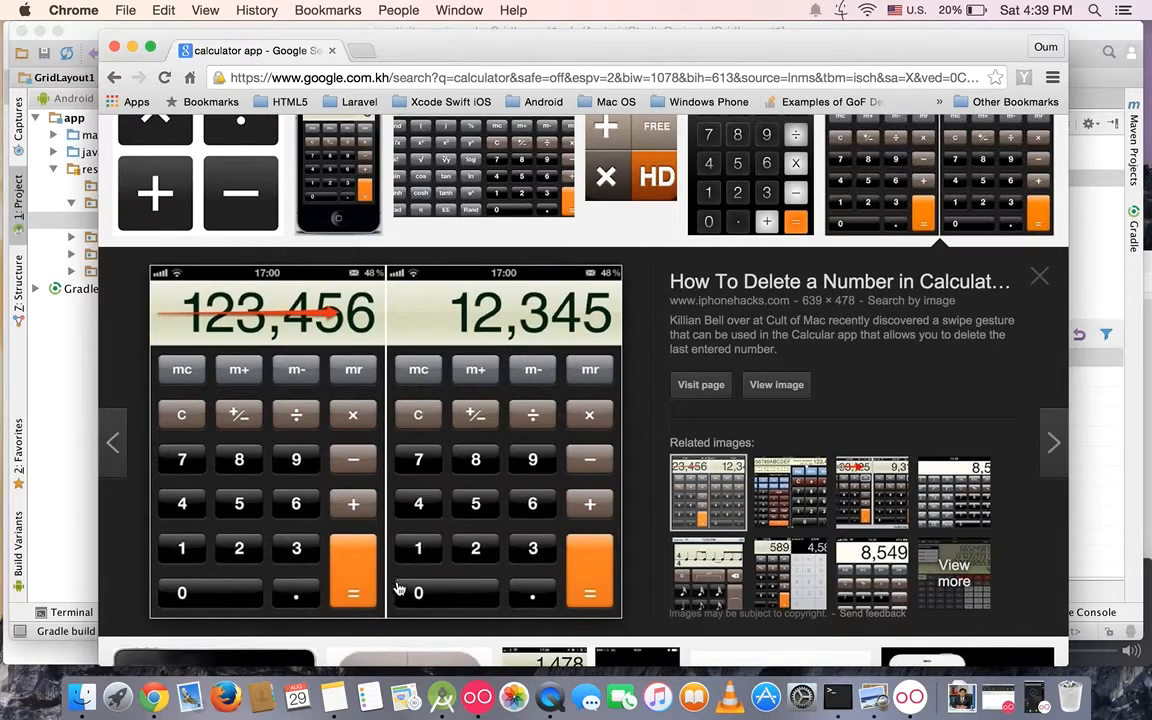
mouse_move(460, 602)
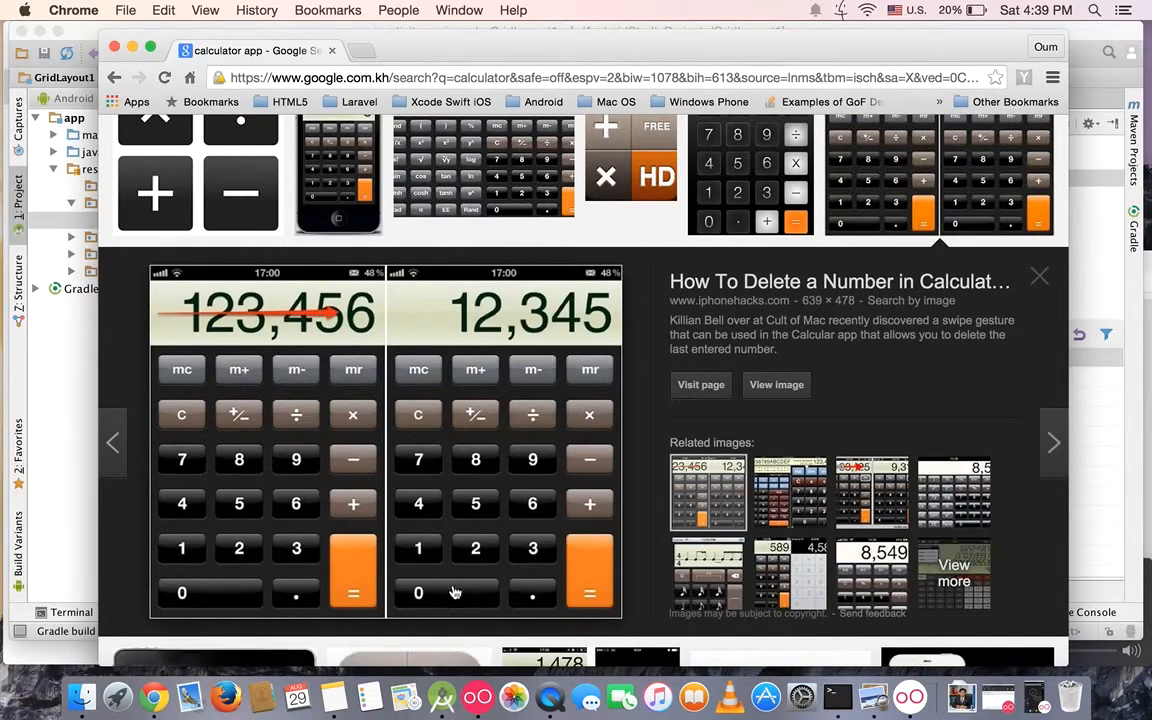
mouse_move(440, 396)
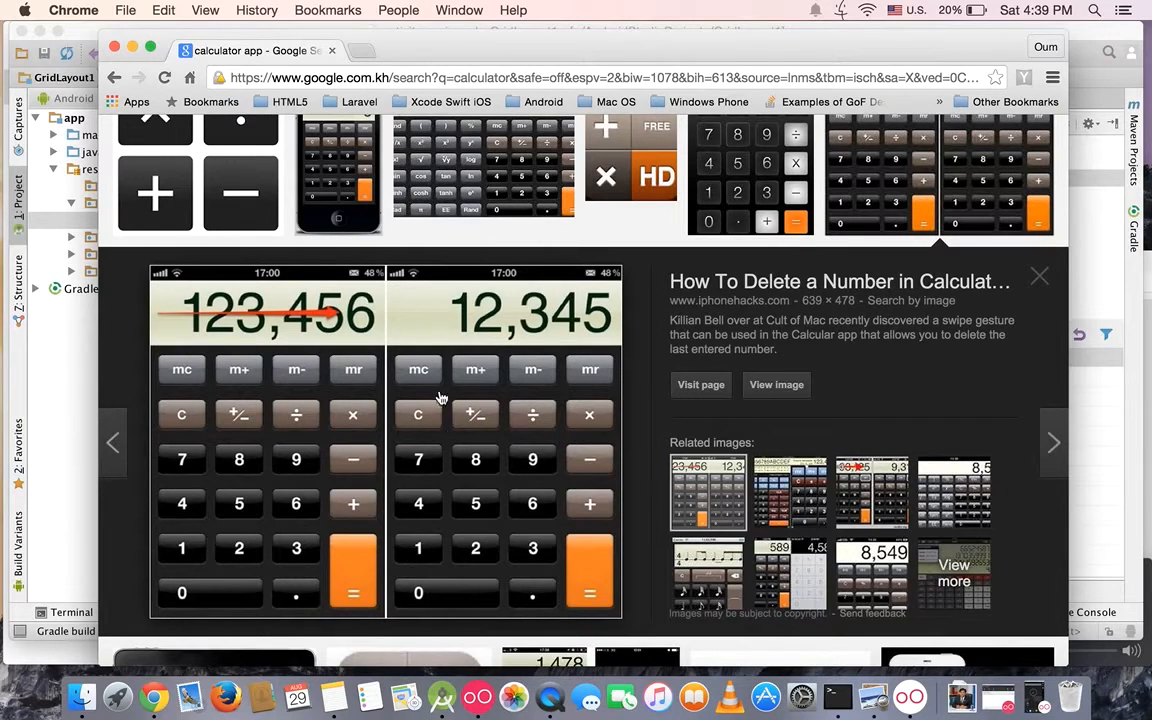
mouse_move(548, 548)
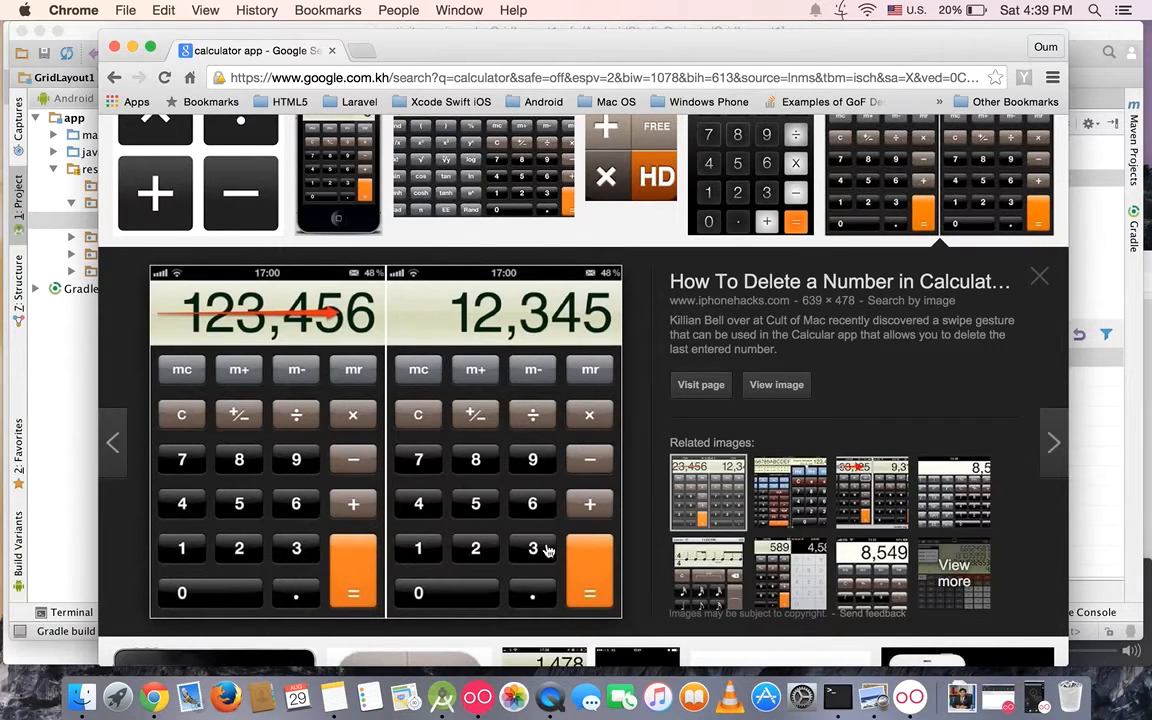
mouse_move(420, 592)
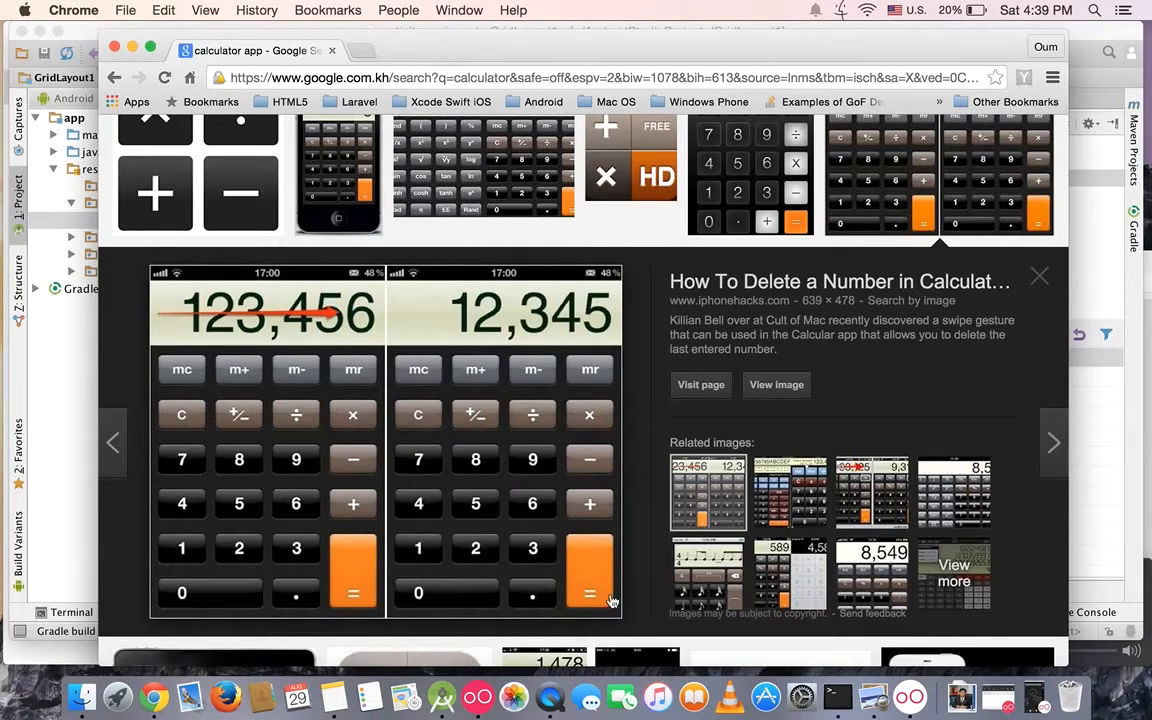
mouse_move(136, 48)
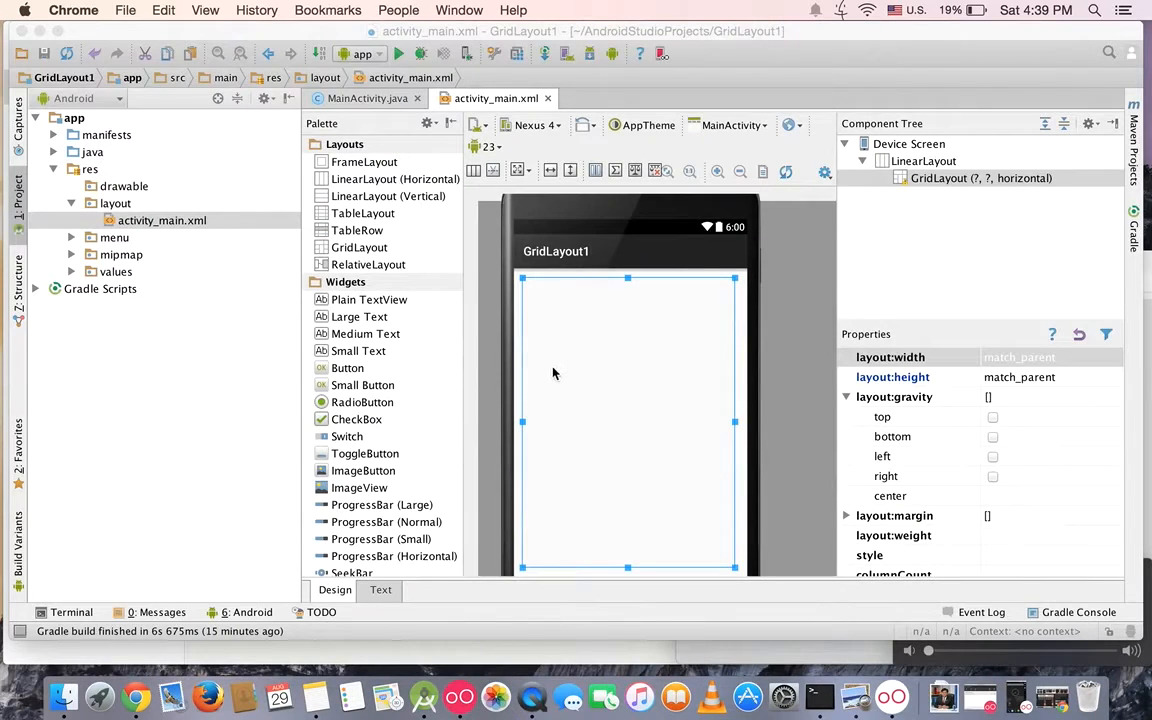
Step: Drag a first Button into the GridLayout at row 0, column 0, then check the calculator reference
left_click(348, 368)
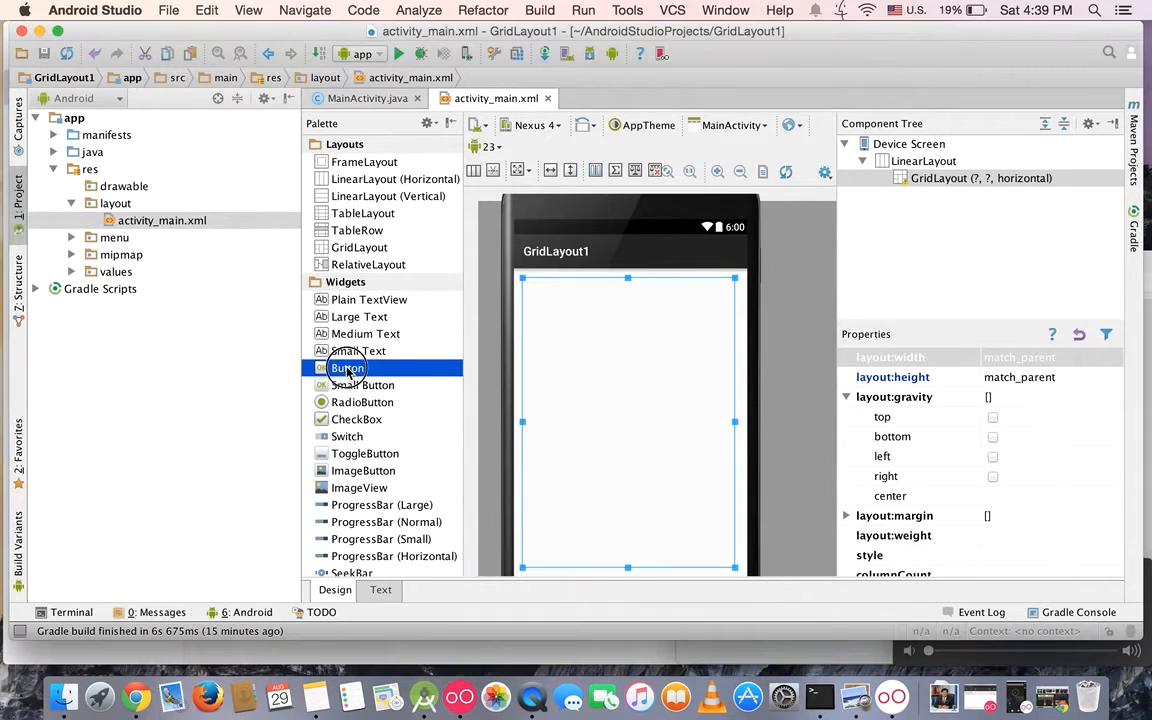
left_click_drag(348, 368, 530, 284)
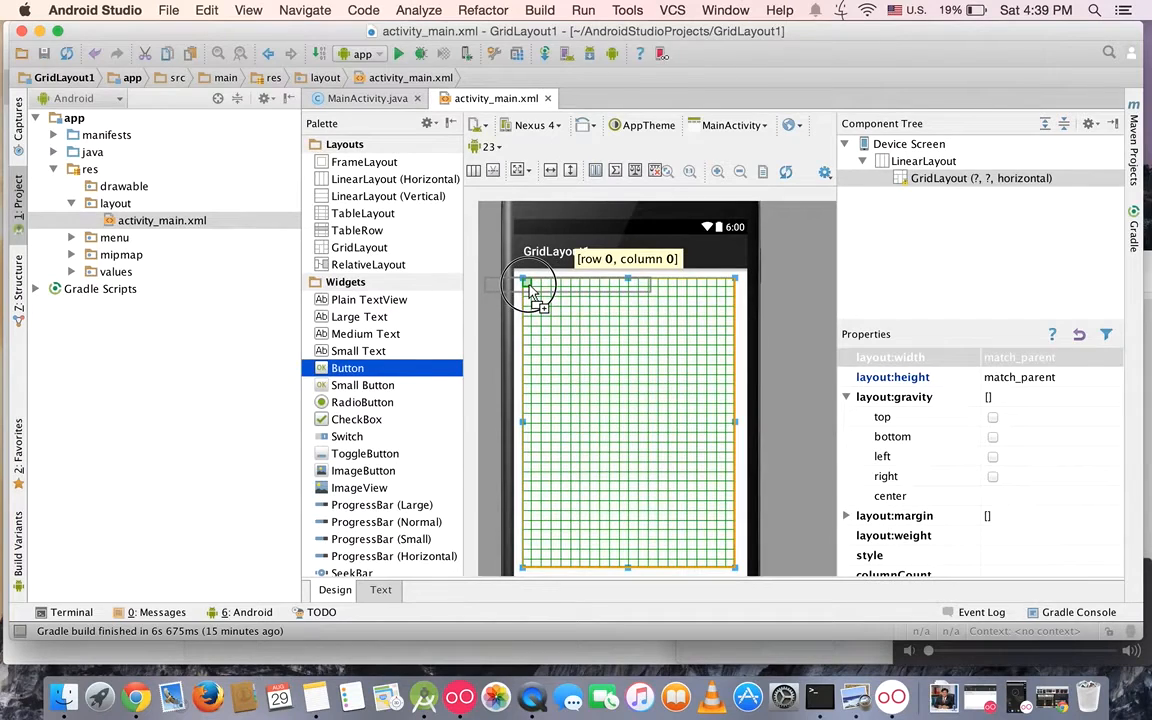
left_click_drag(348, 368, 540, 290)
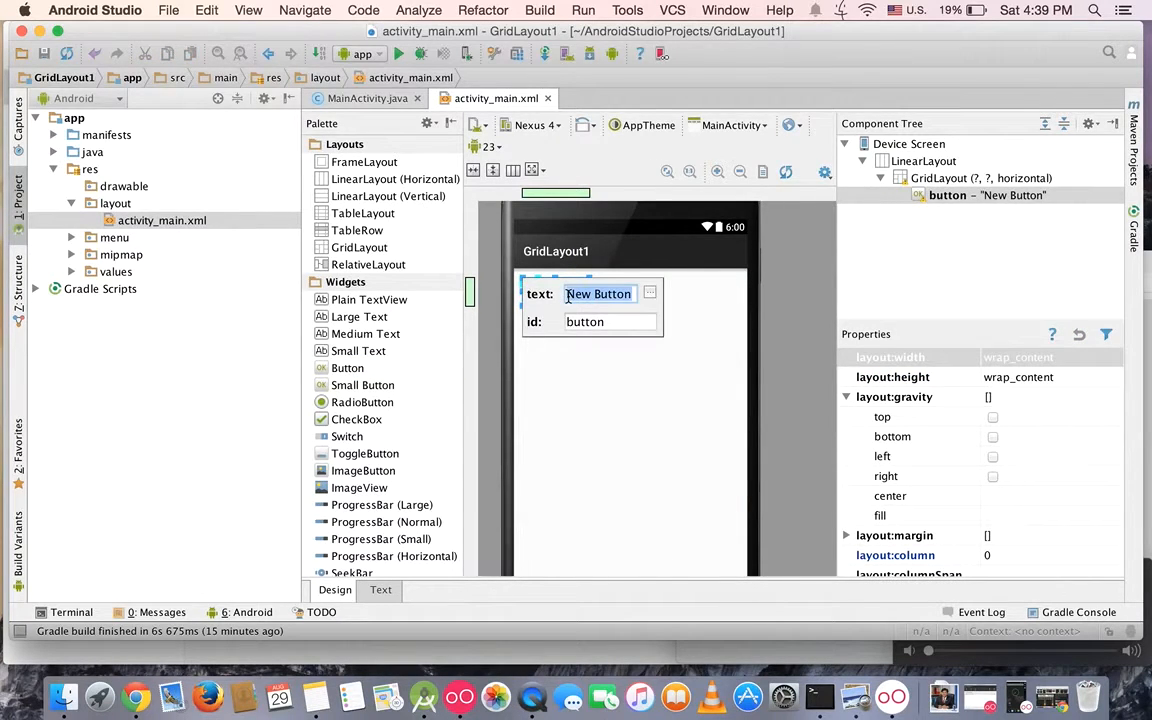
left_click(150, 696)
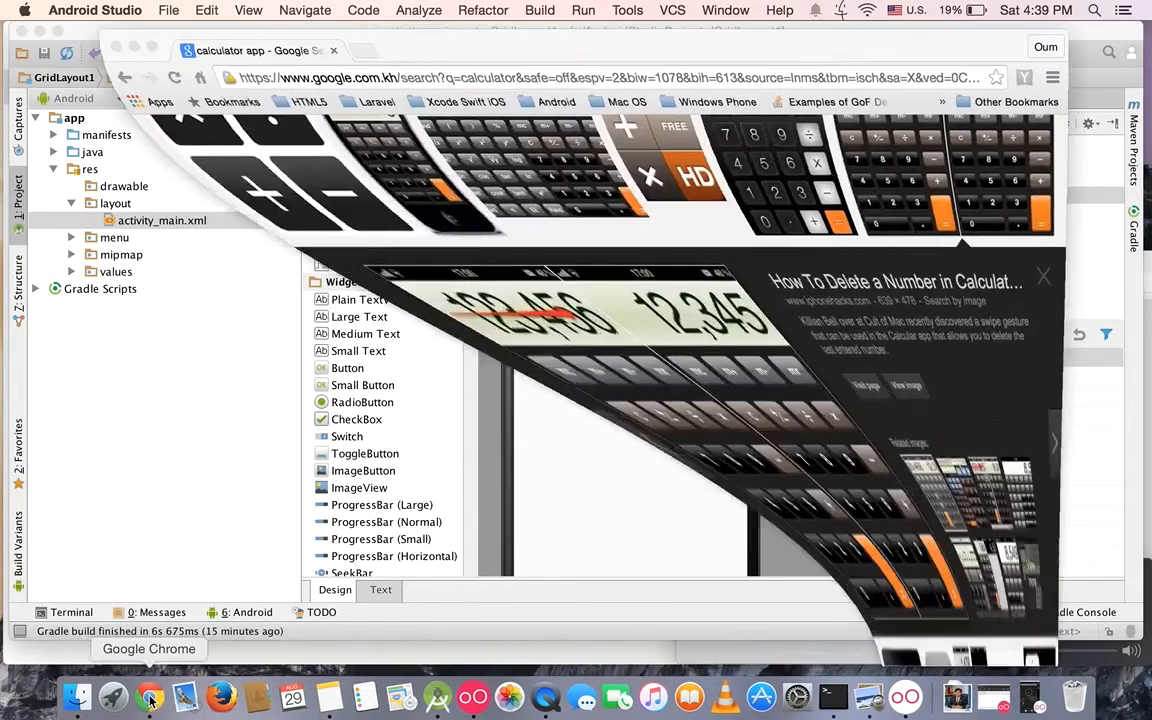
left_click(150, 696)
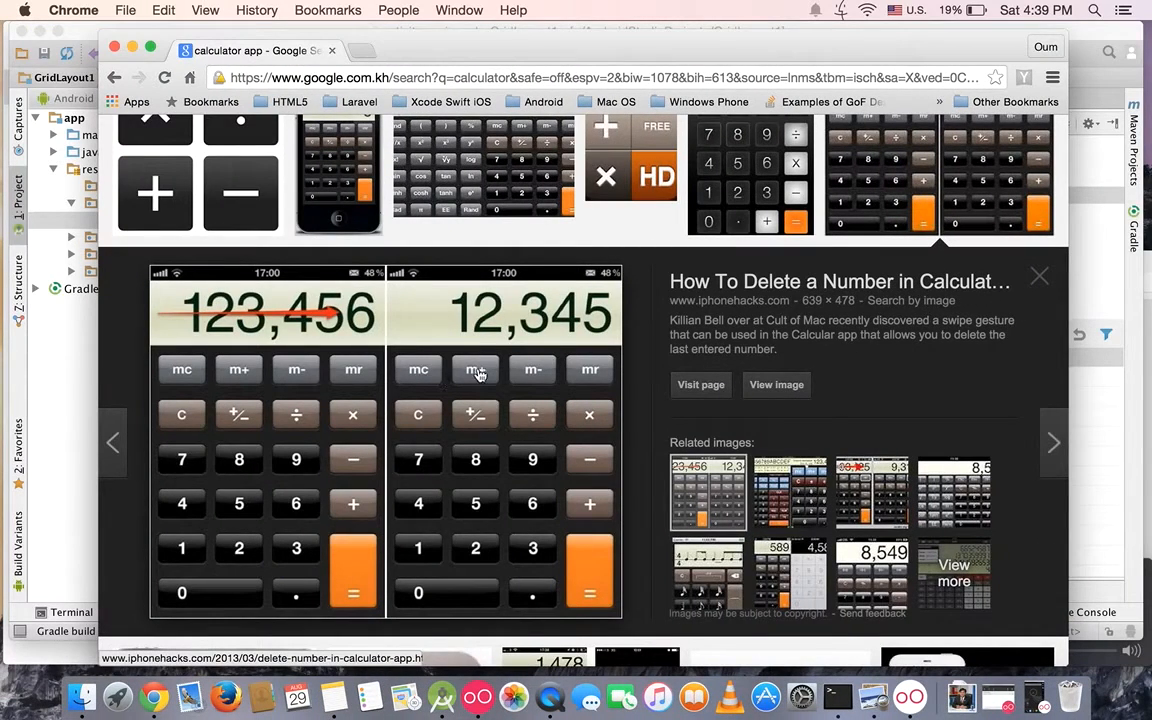
mouse_move(540, 372)
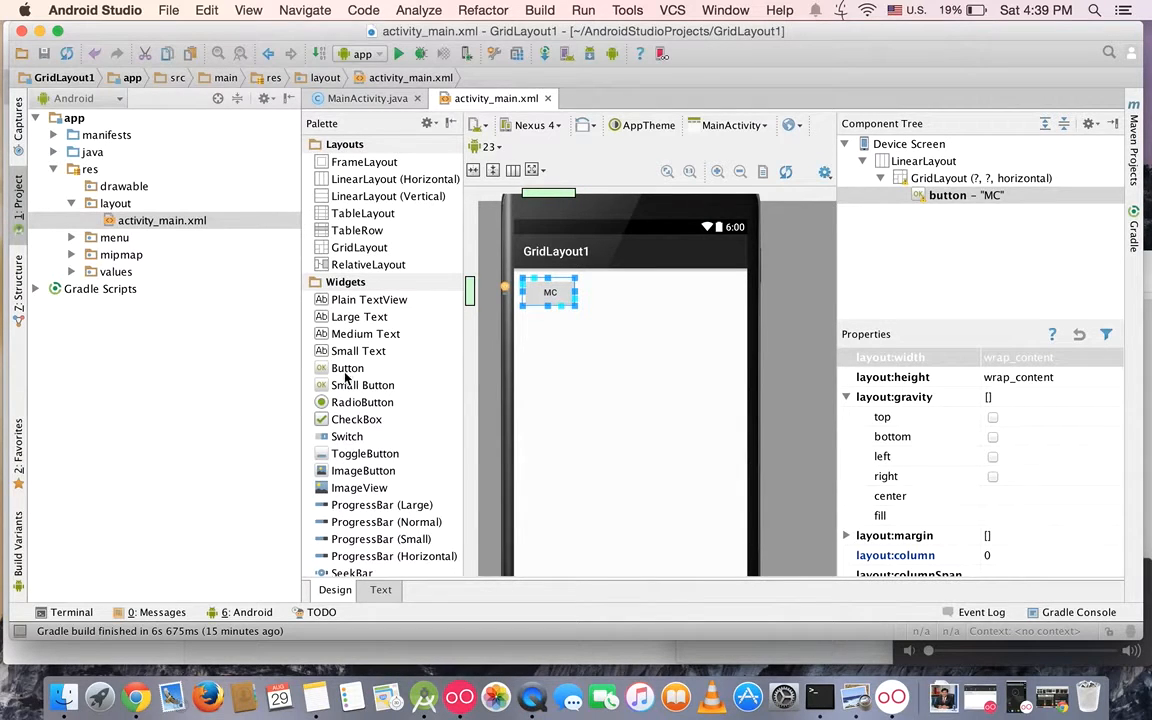
Step: Add a second button beside MC in row 0 and label it M+
left_click_drag(348, 368, 584, 292)
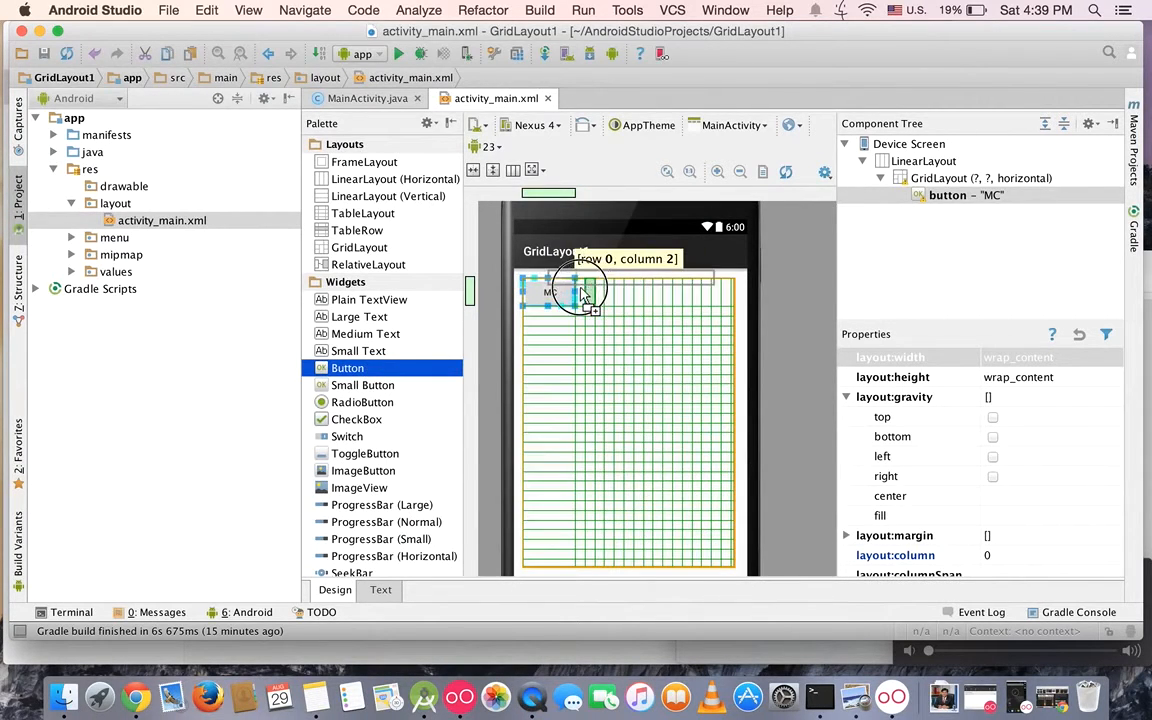
left_click_drag(348, 368, 610, 292)
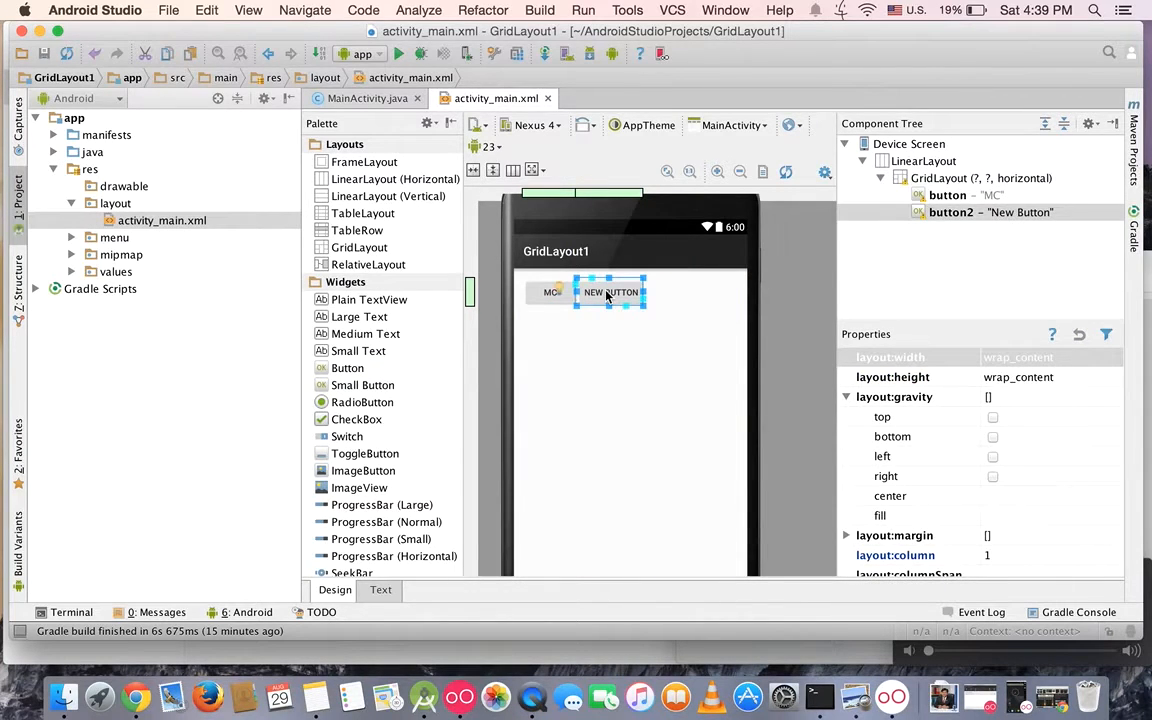
double_click(610, 292)
type("M+")
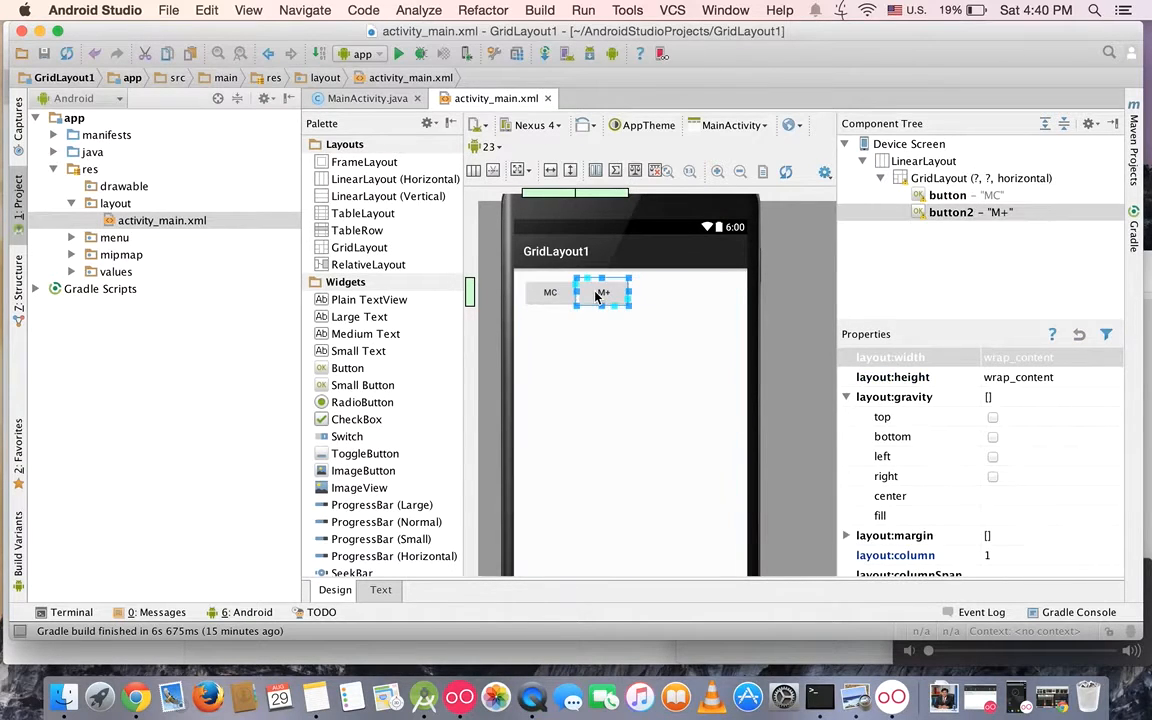
Step: Copy the M+ button, paste copies into row 0 and relabel them M- and MR
right_click(604, 292)
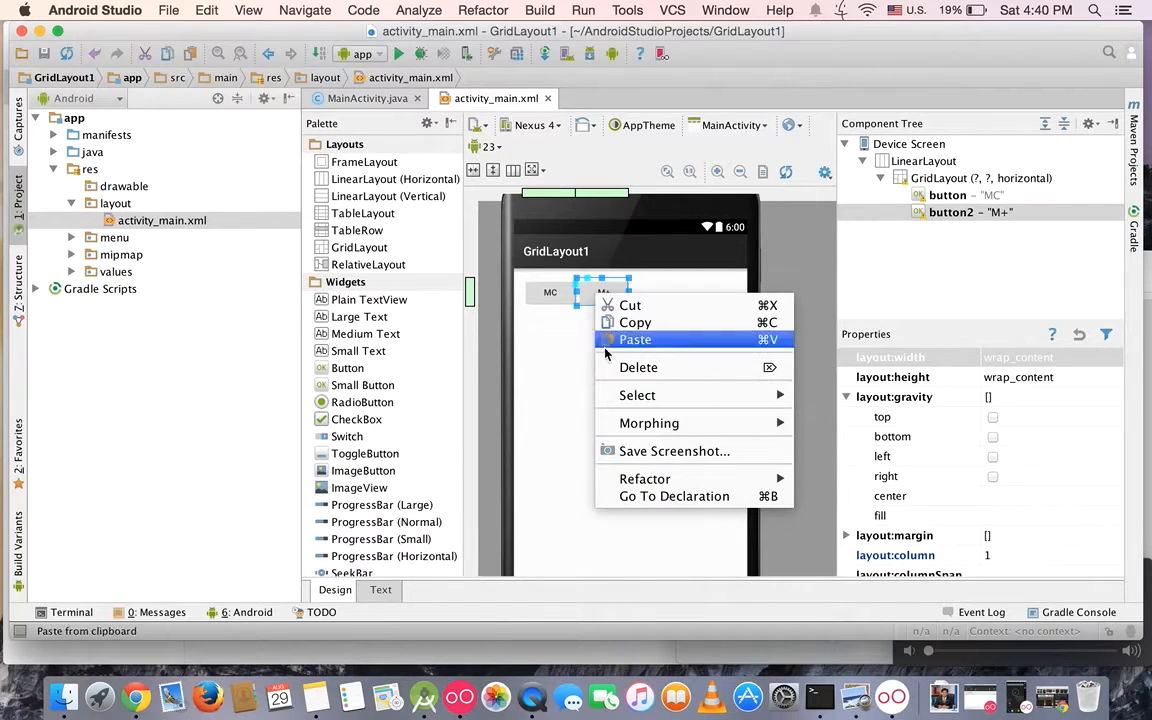
left_click(636, 340)
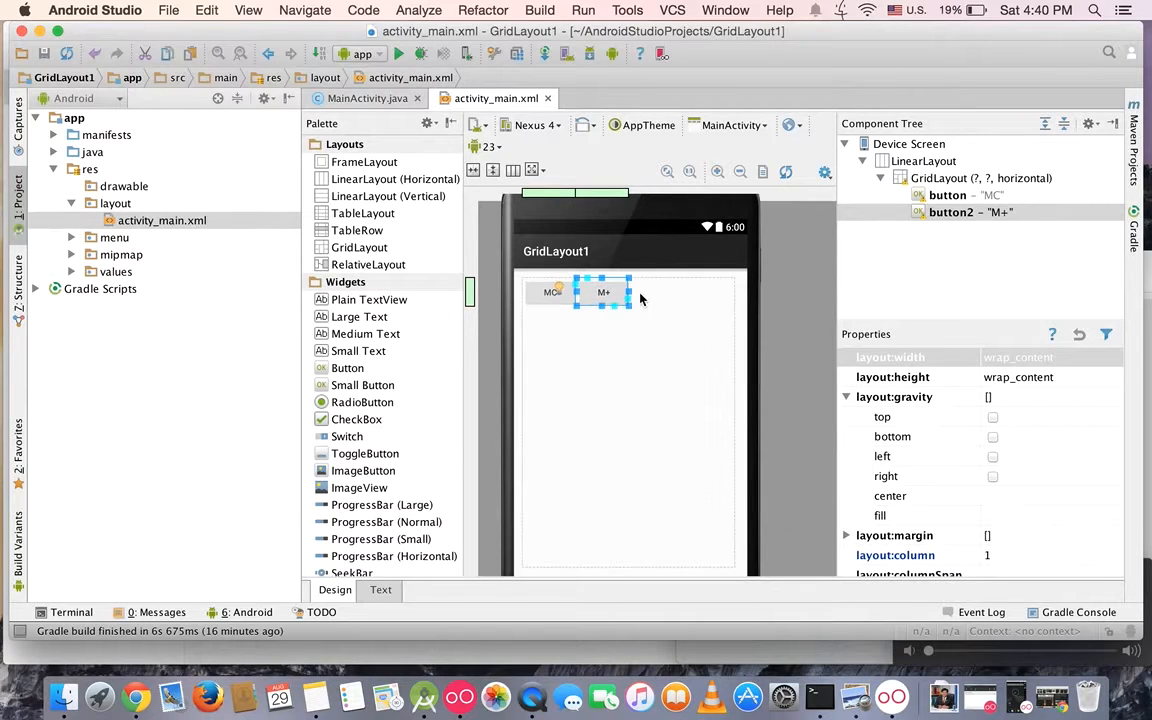
left_click(980, 178)
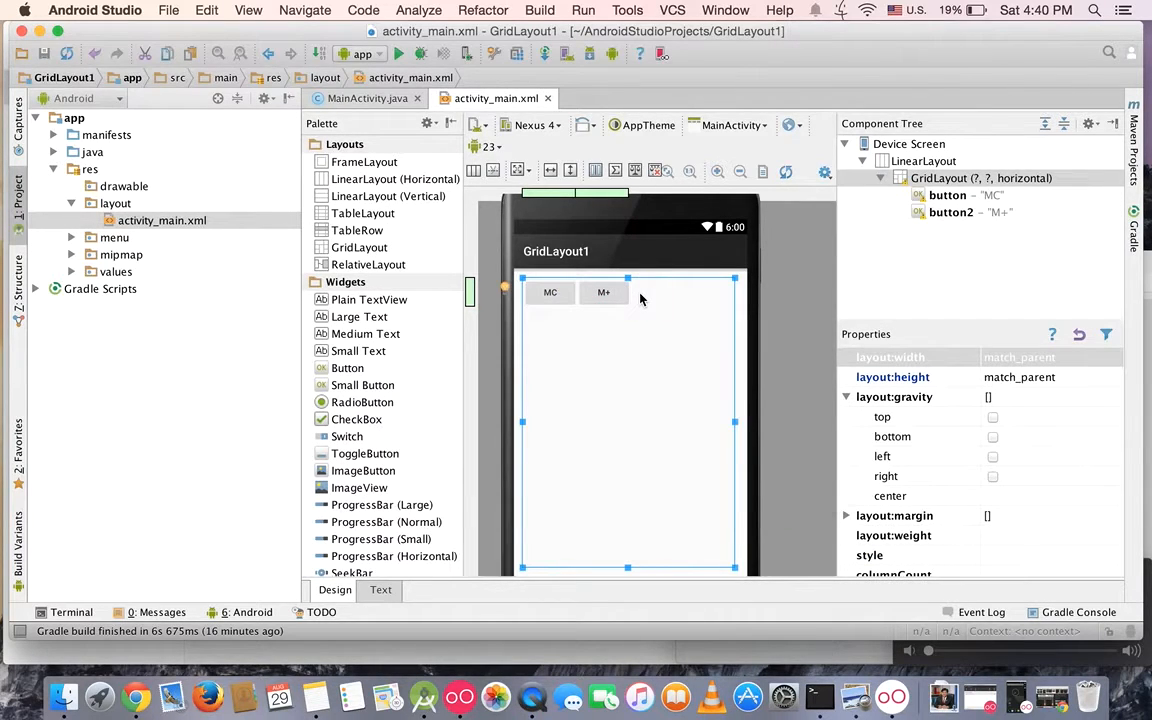
mouse_move(678, 352)
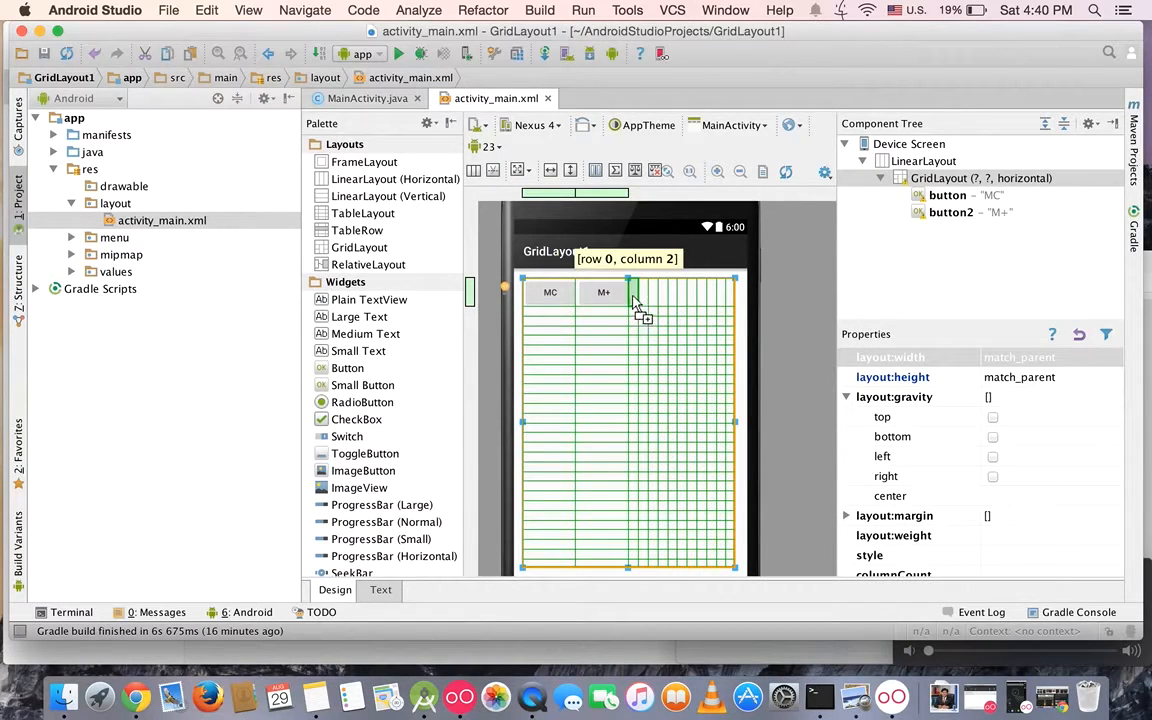
left_click(630, 300)
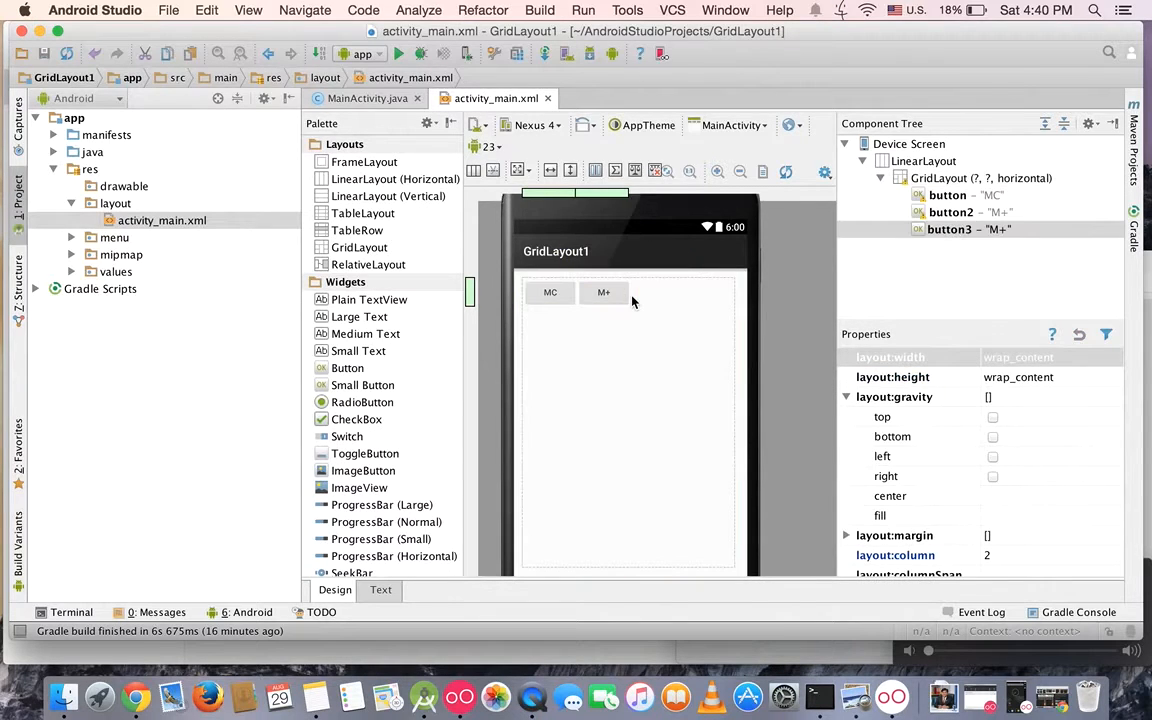
left_click(656, 292)
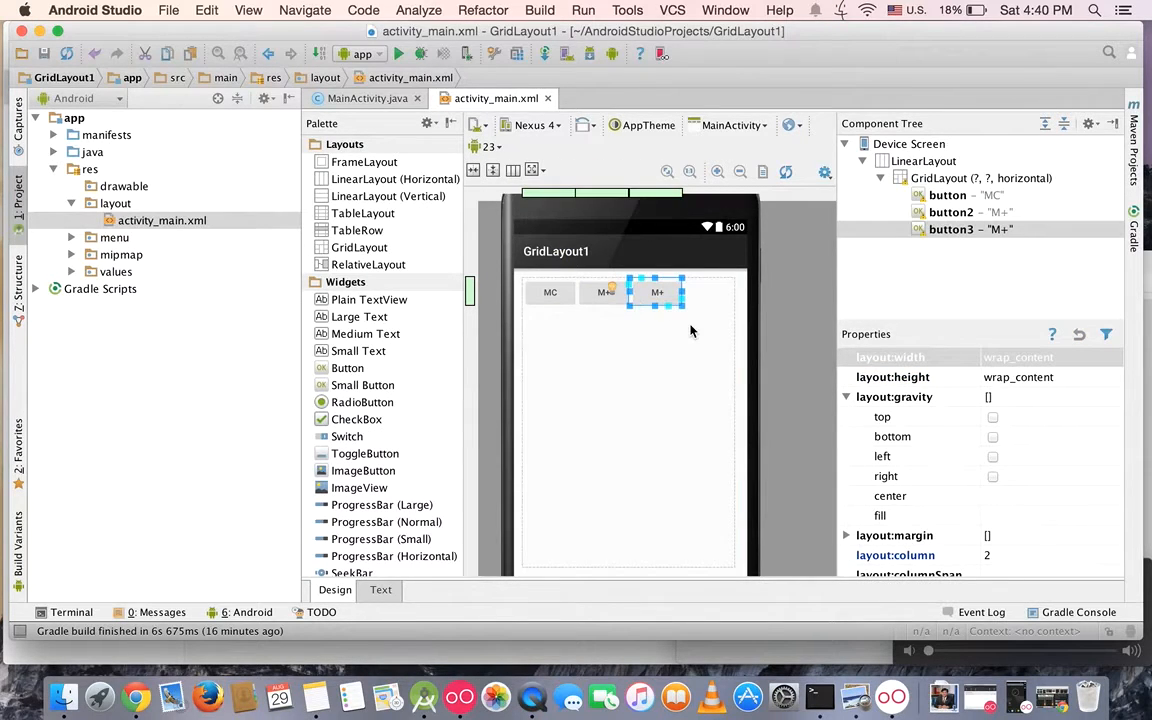
mouse_move(656, 292)
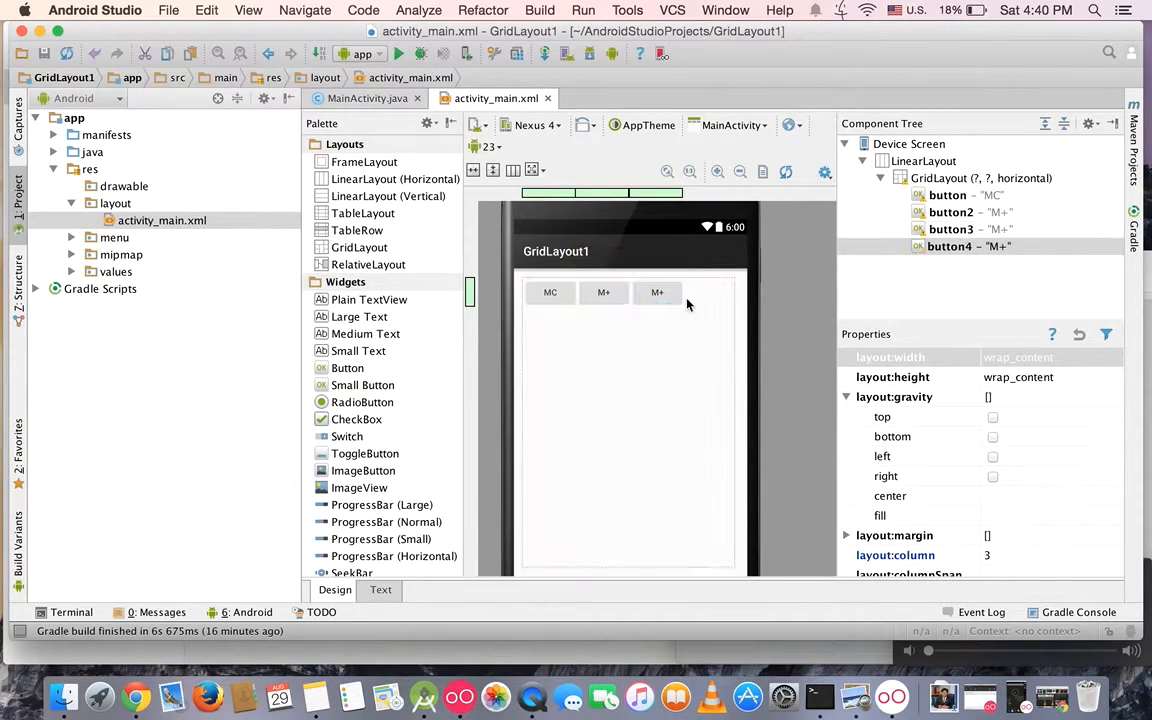
left_click(656, 292)
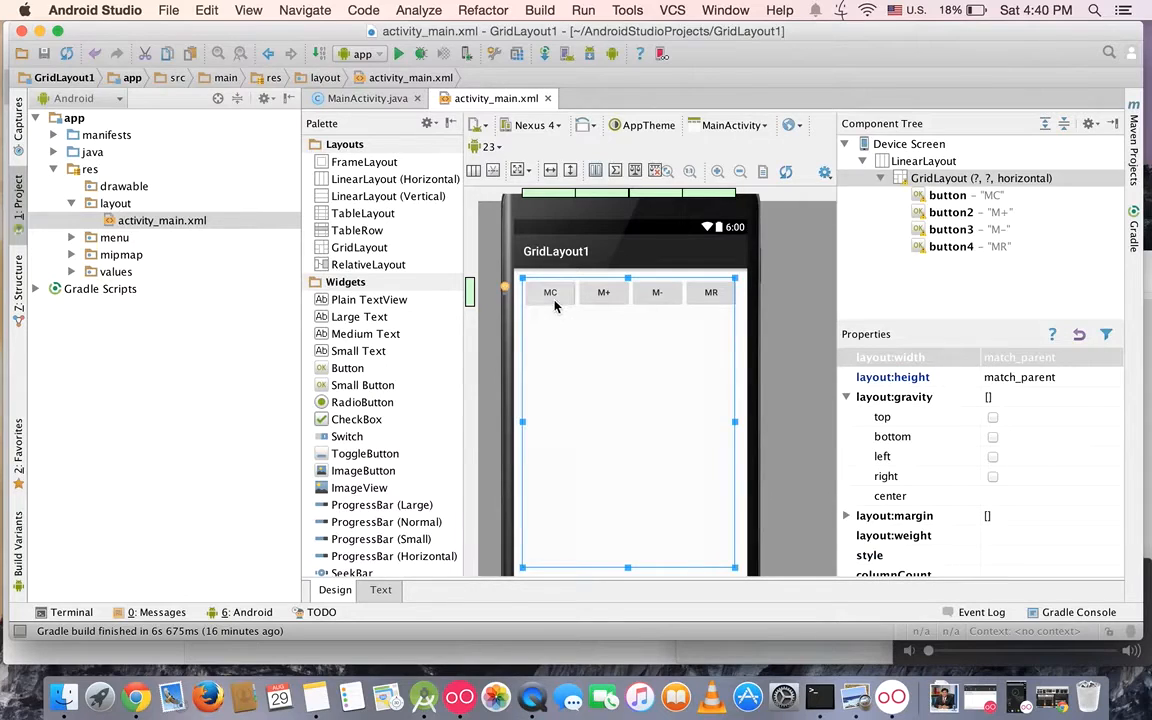
Step: Copy the MC button and paste MC copies into the start of row 1
left_click(550, 292)
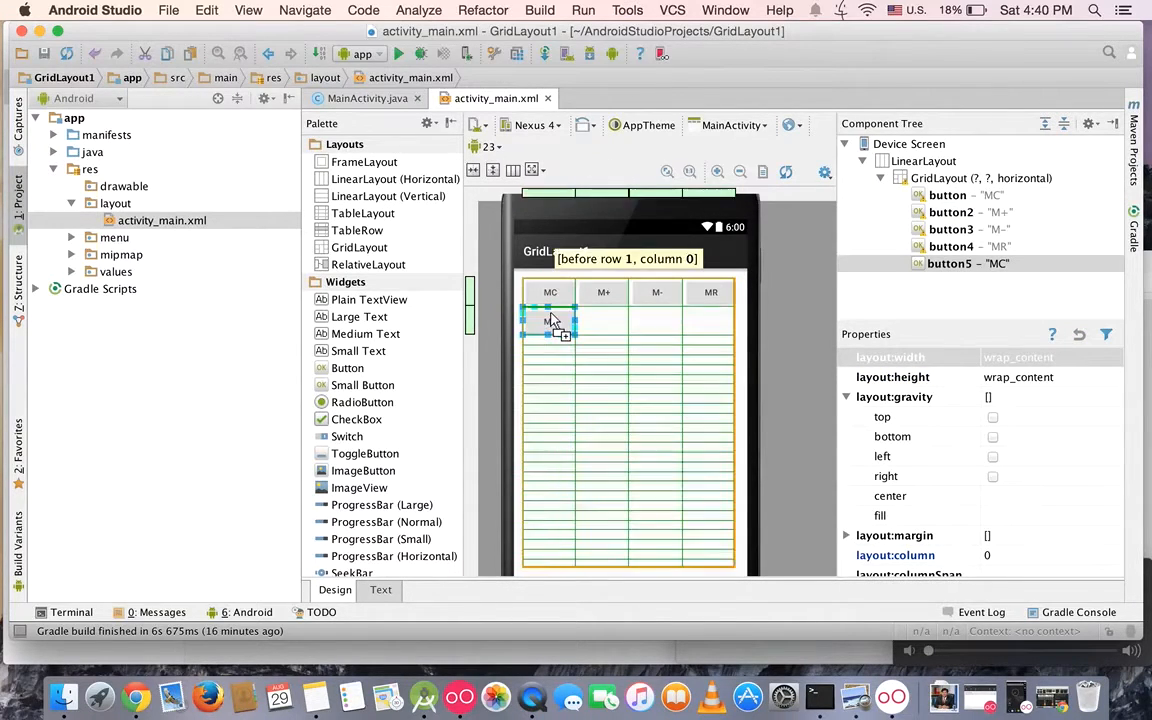
left_click(656, 320)
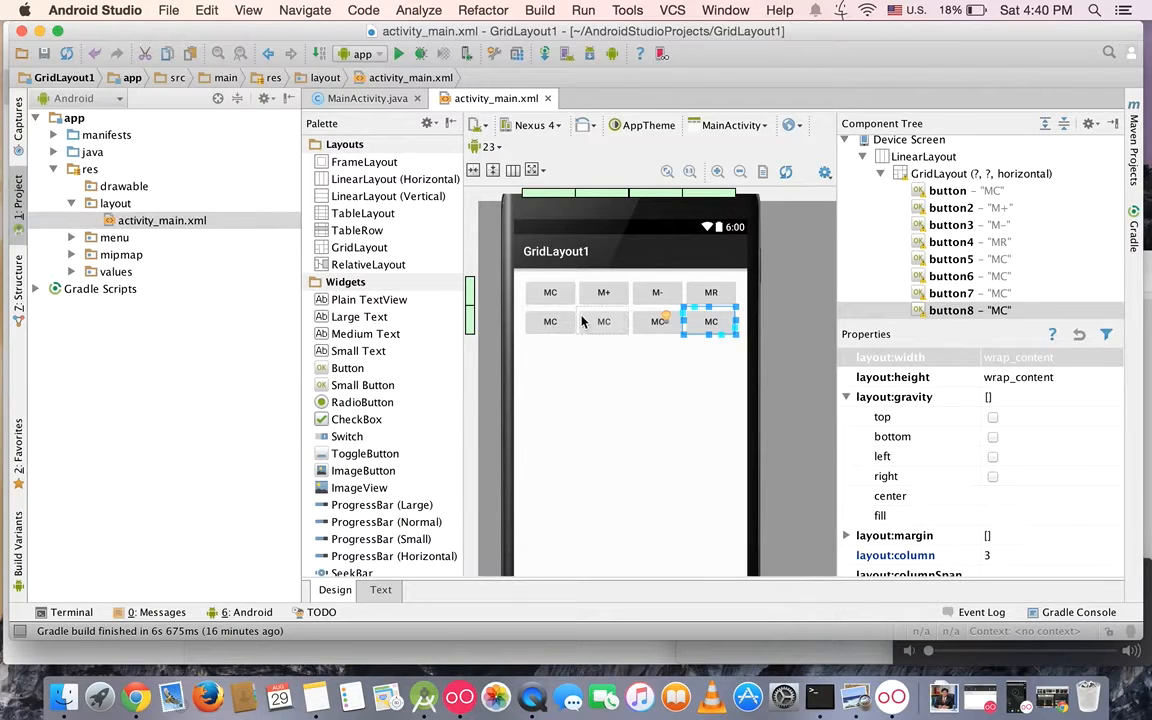
left_click(604, 320)
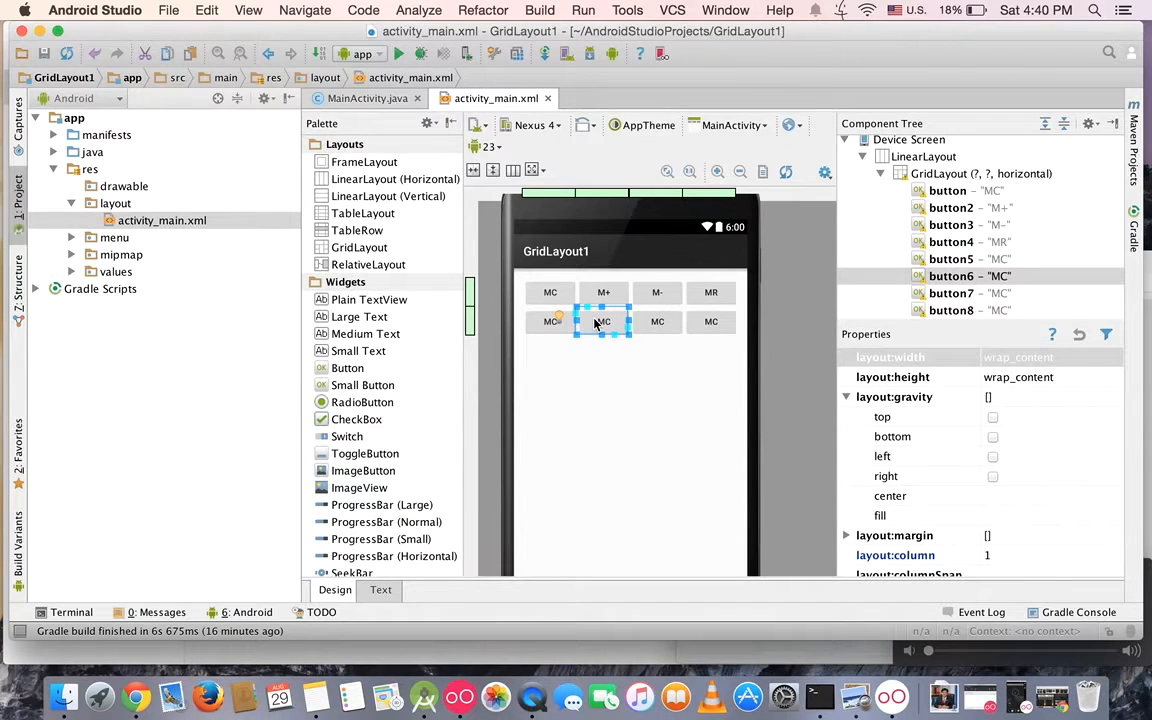
Step: Glance at the calculator reference in Chrome and return to the layout
left_click(148, 692)
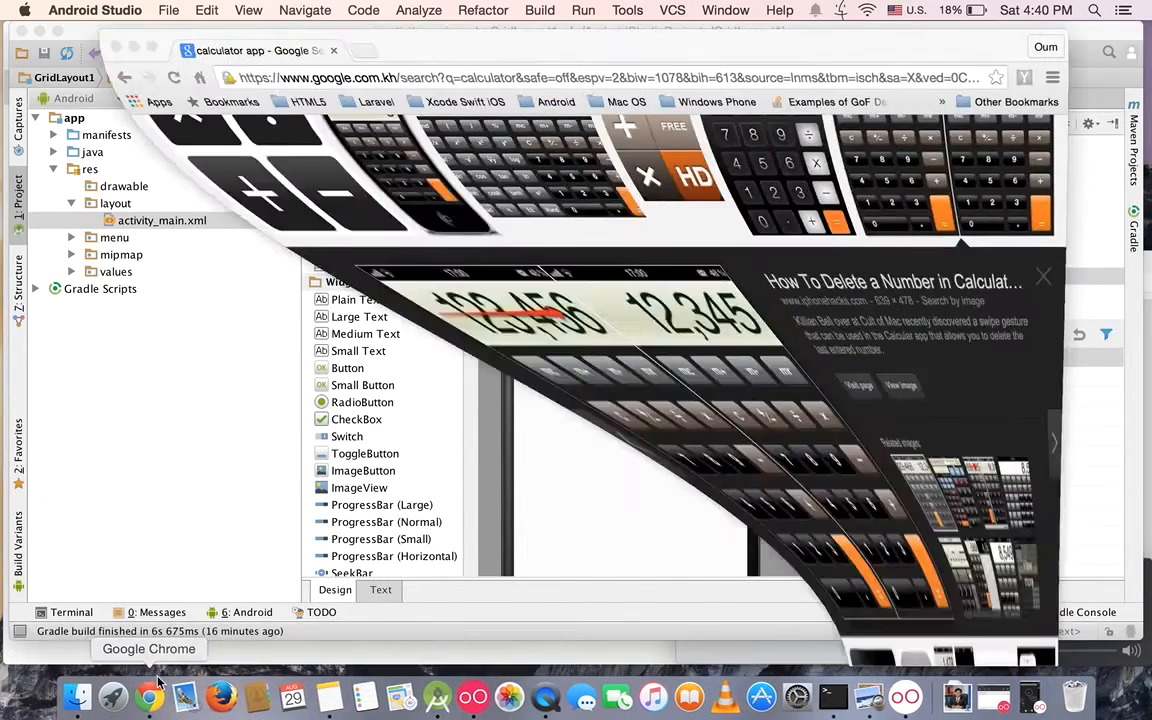
left_click(148, 696)
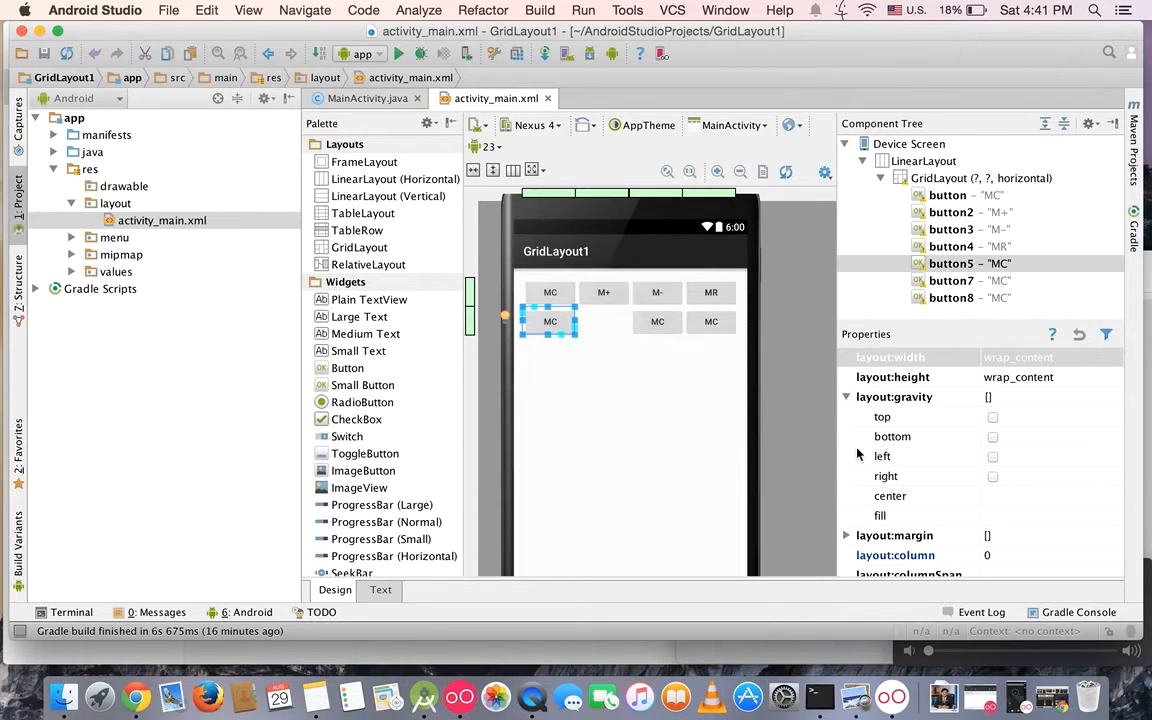
Step: Give the row-1 MC button columnSpan 2 and gravity fill_horizontal, then select MR
left_click(846, 396)
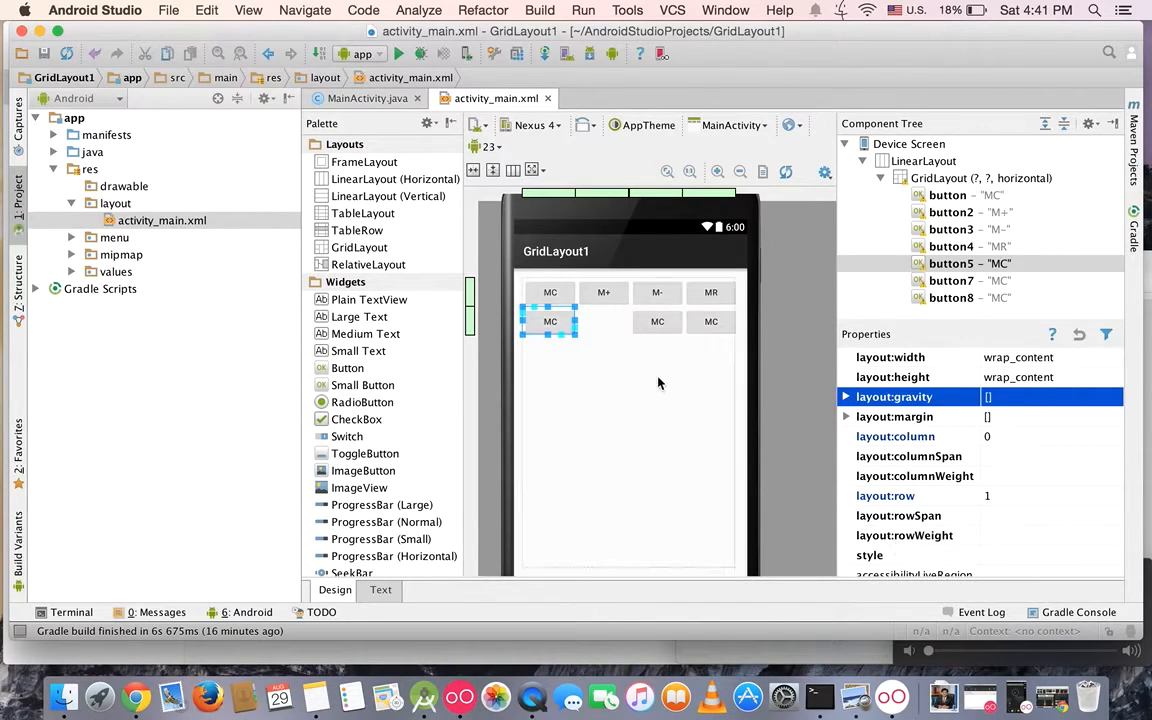
mouse_move(1008, 472)
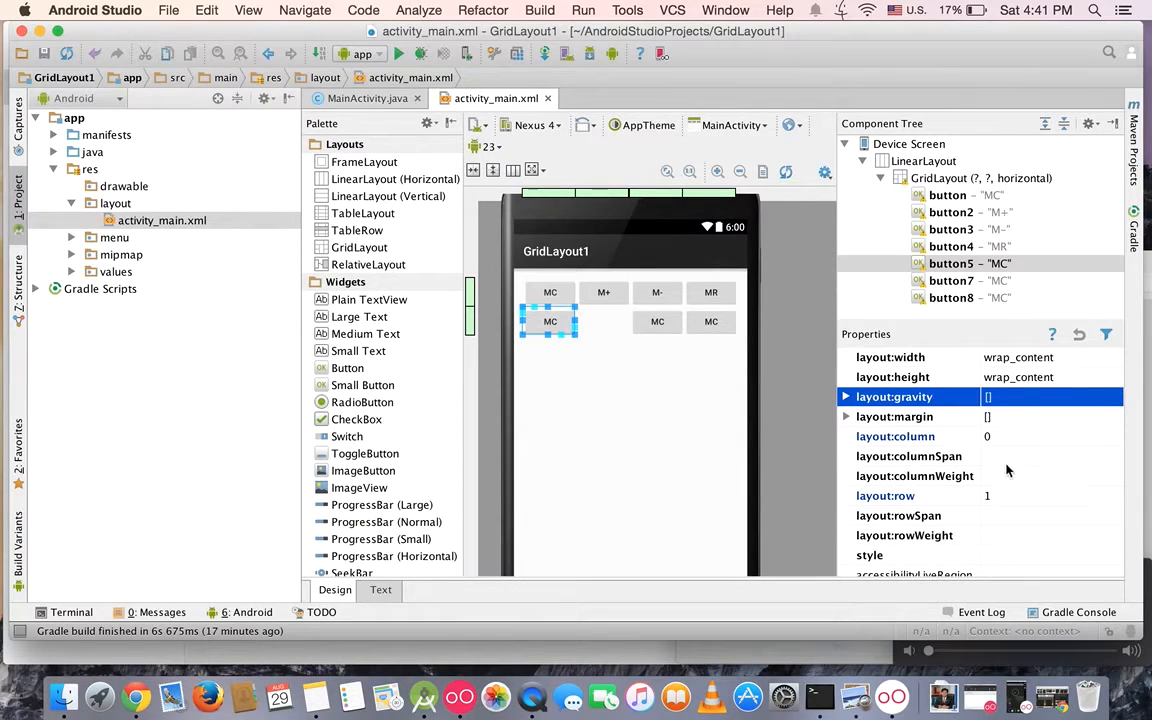
left_click(908, 456)
type("2")
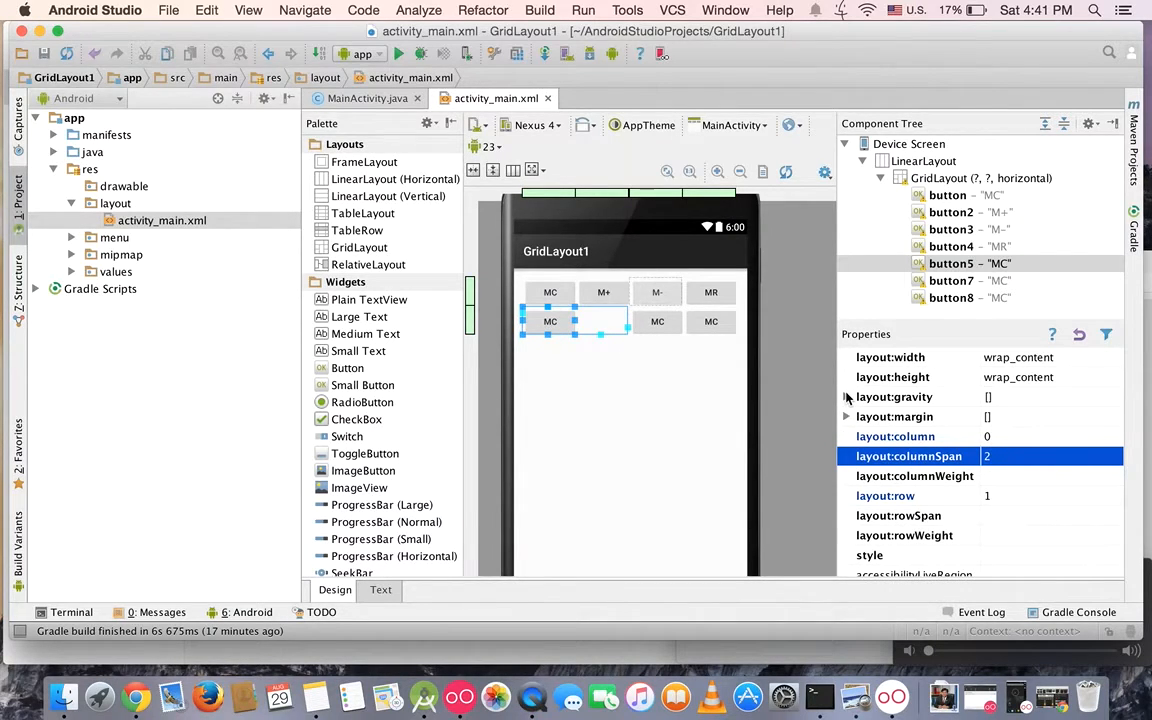
left_click(848, 396)
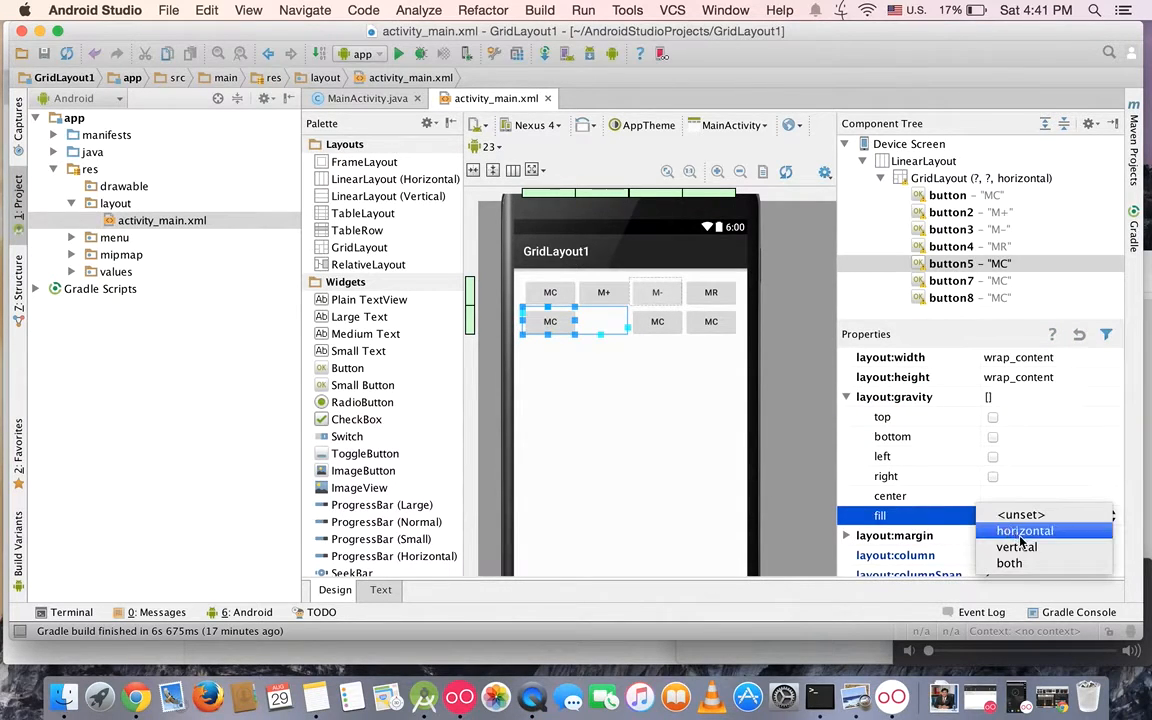
left_click(1024, 532)
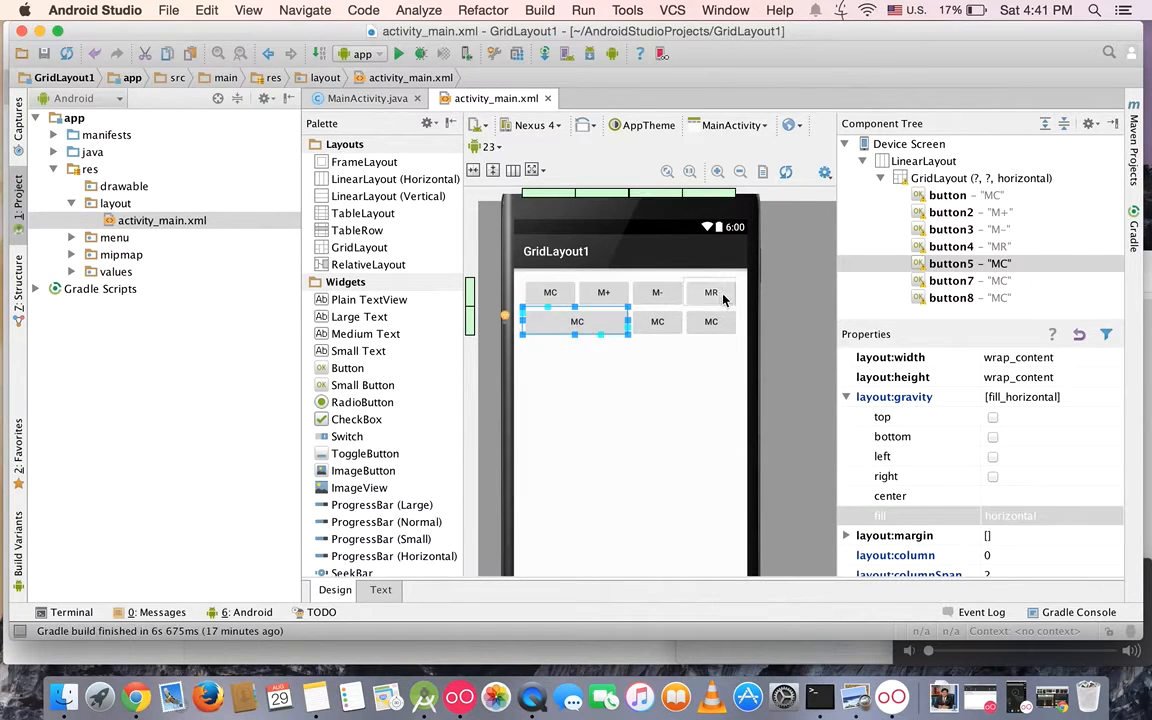
left_click(710, 320)
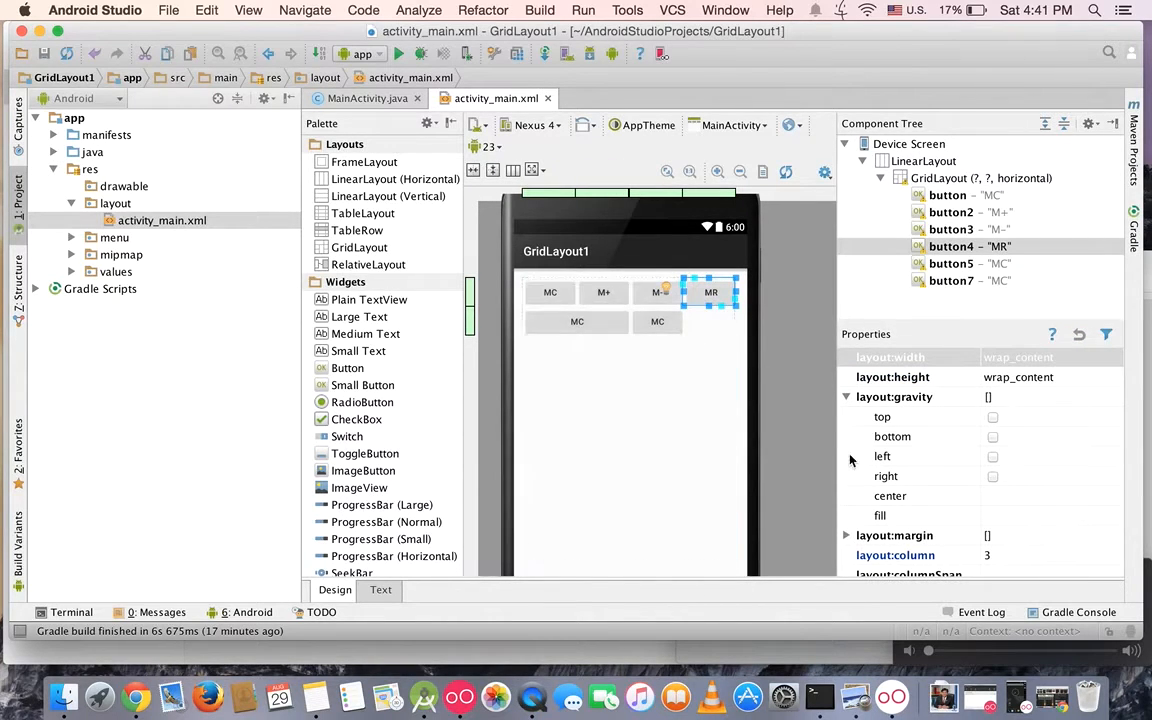
Step: Give the MR button rowSpan 2 and gravity fill_vertical so it stretches over both rows
scroll("down", 3)
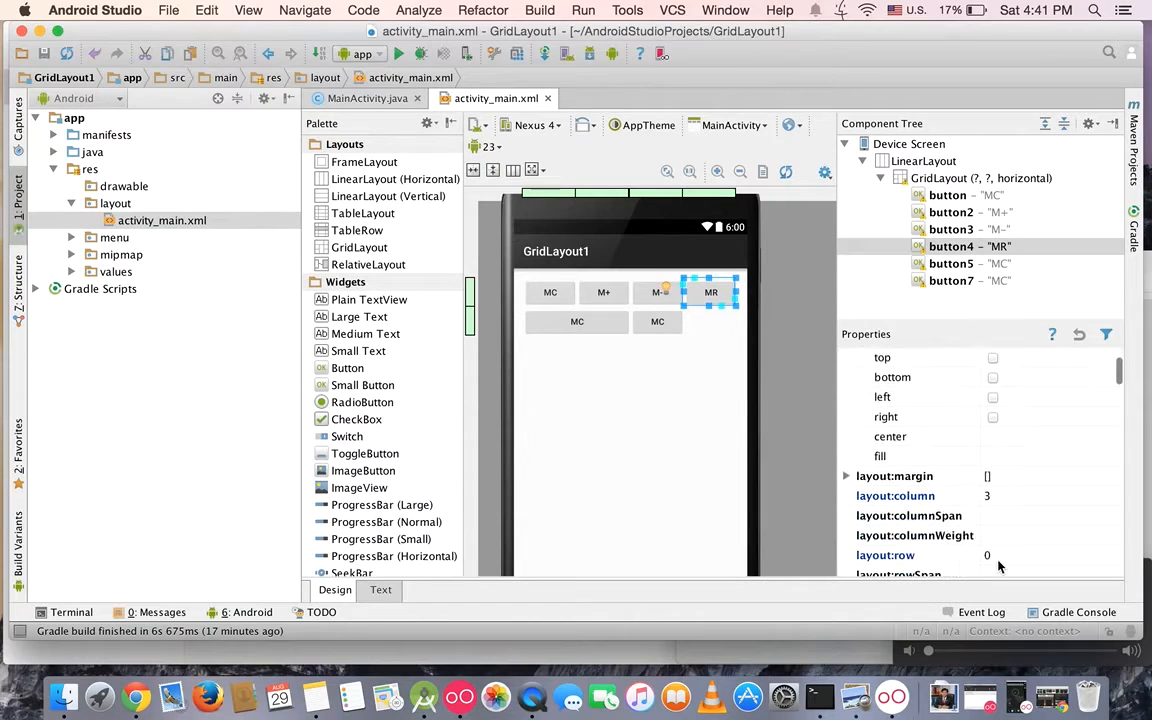
scroll("down", 3)
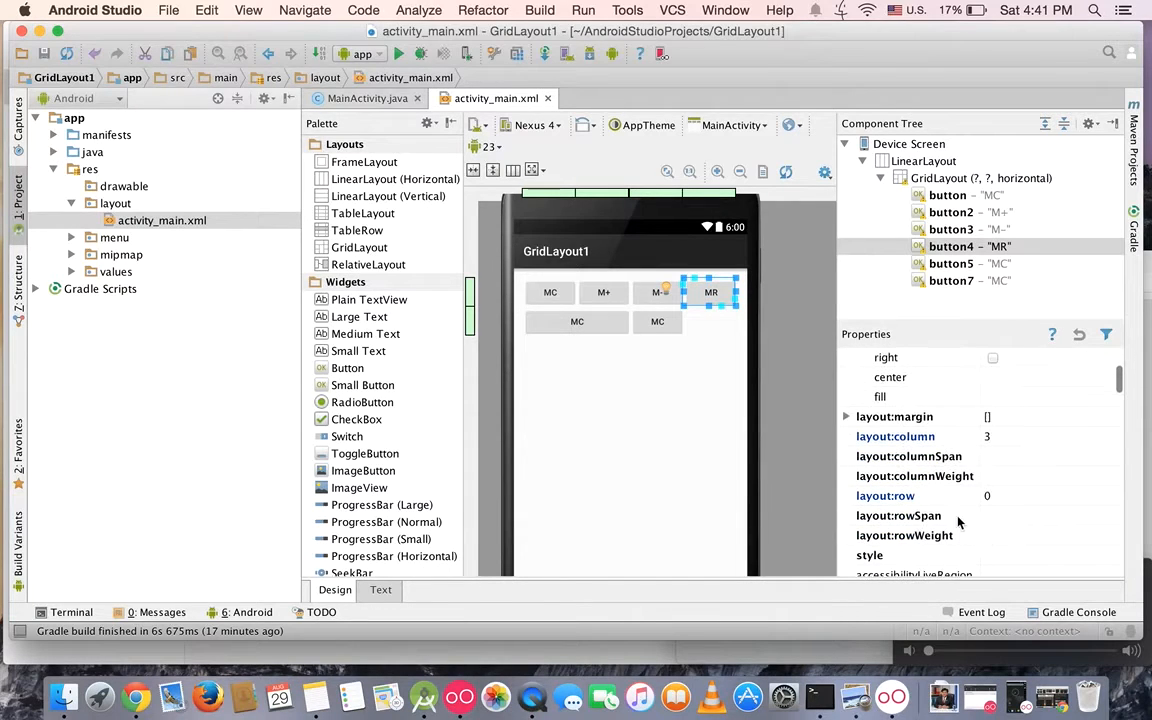
left_click(898, 516)
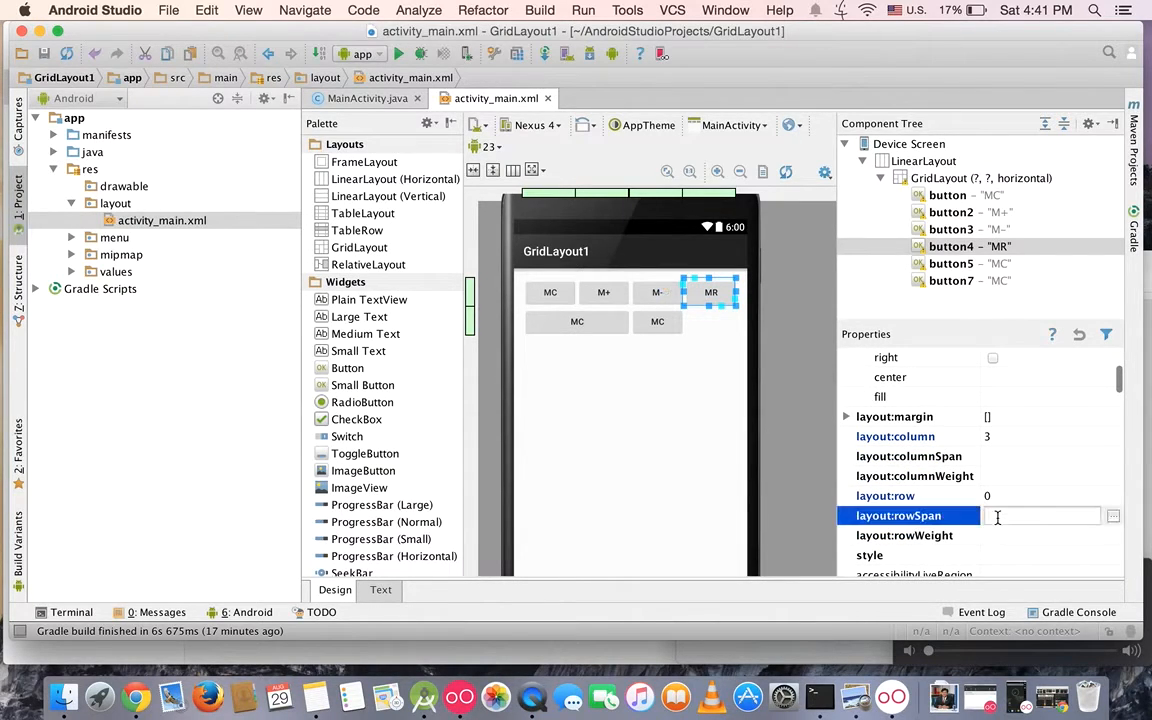
type("2")
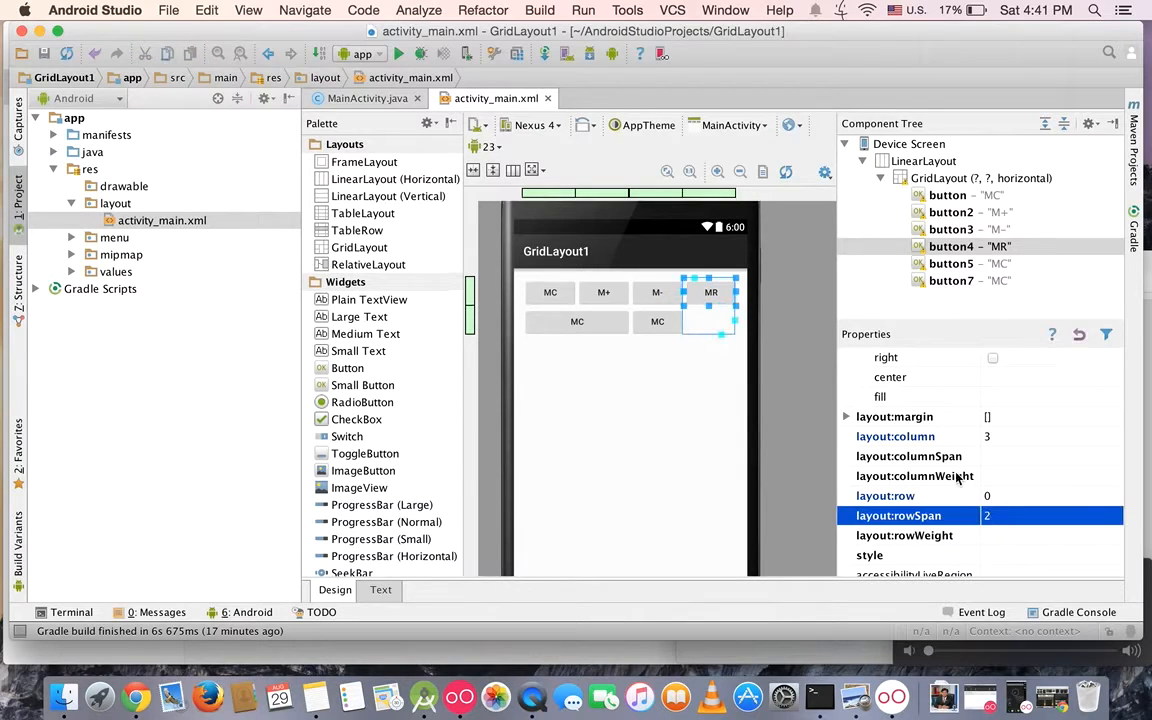
left_click(880, 396)
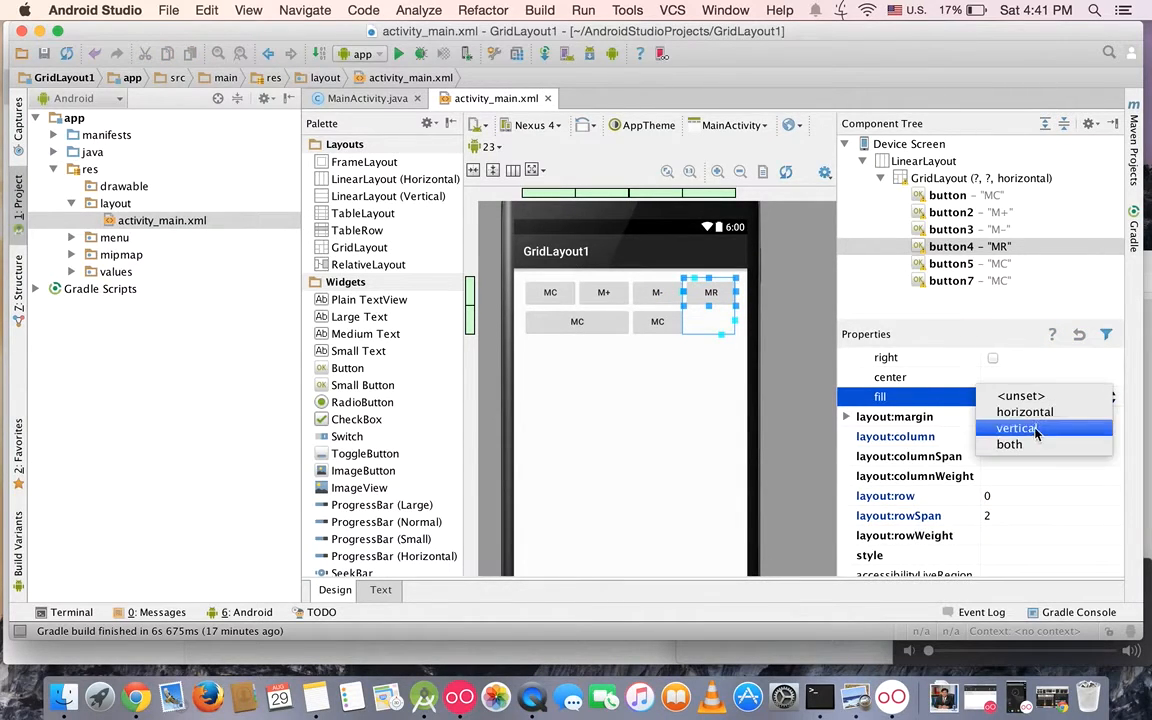
left_click(1016, 428)
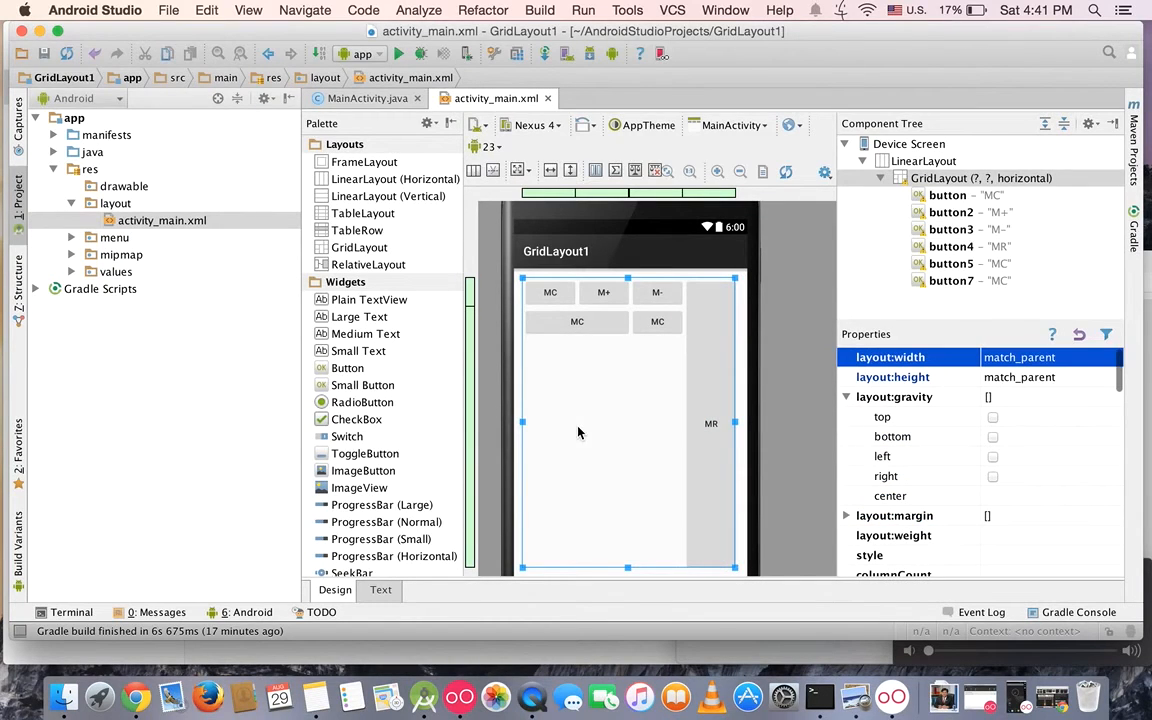
mouse_move(604, 382)
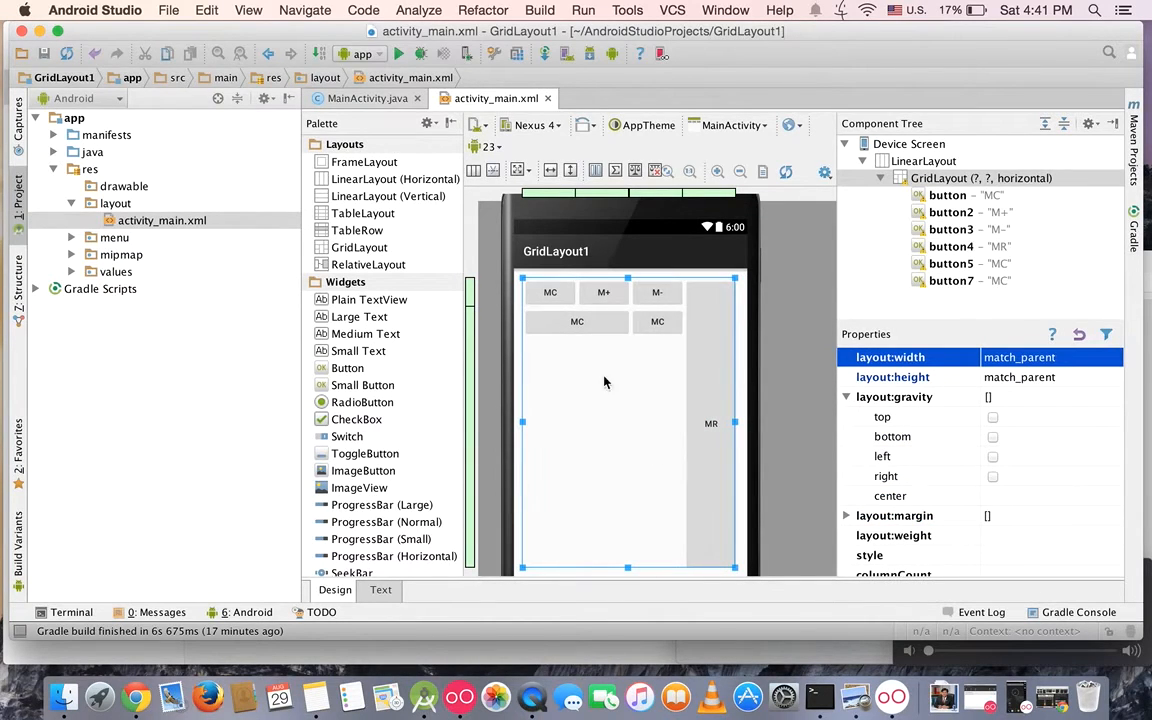
mouse_move(638, 418)
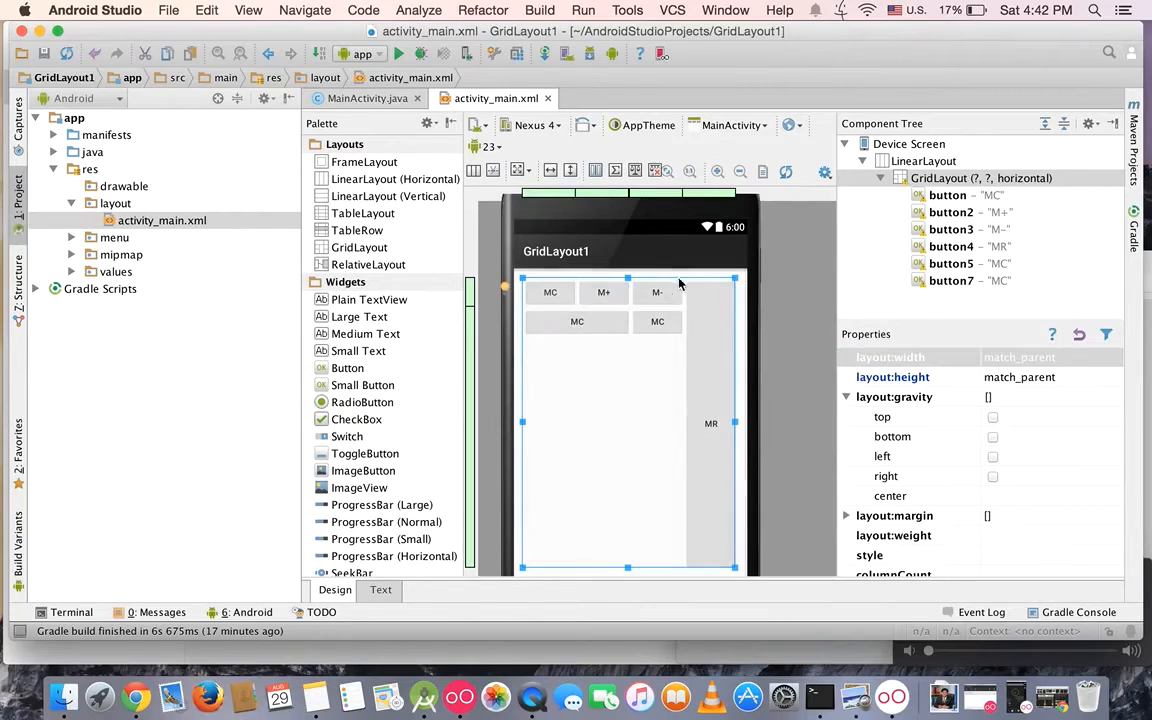
Step: Set the GridLayout's layout:height and layout:width both to wrap_content
left_click(980, 178)
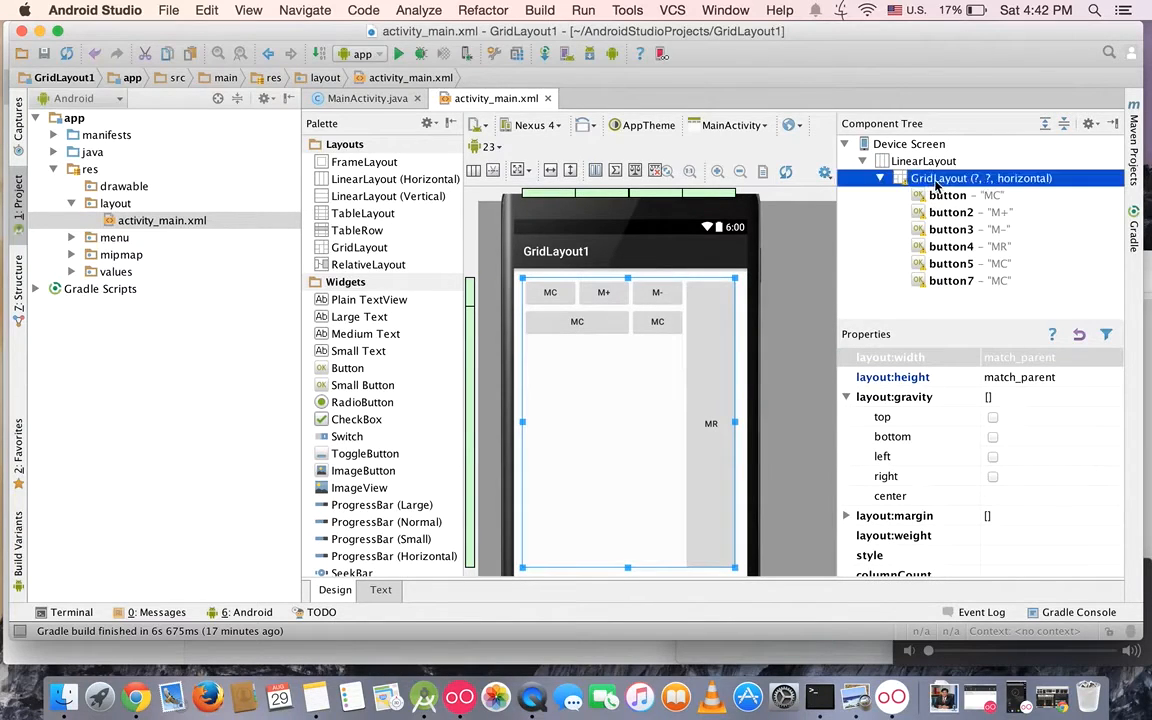
mouse_move(1052, 384)
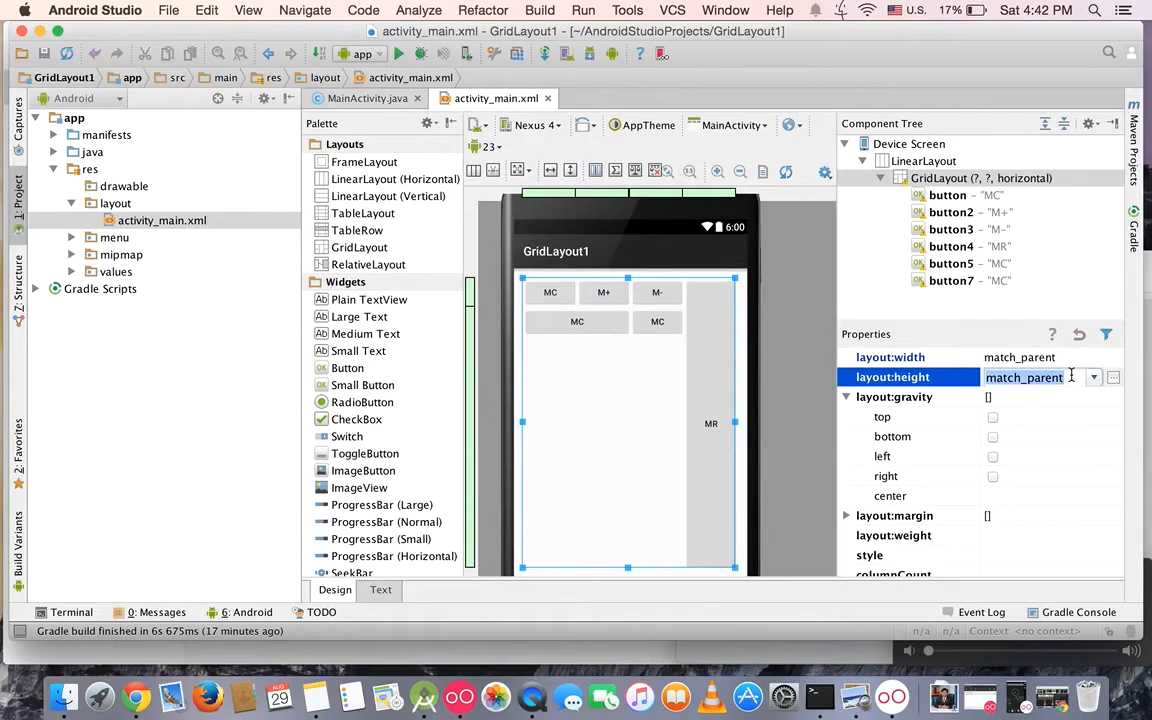
left_click(1092, 376)
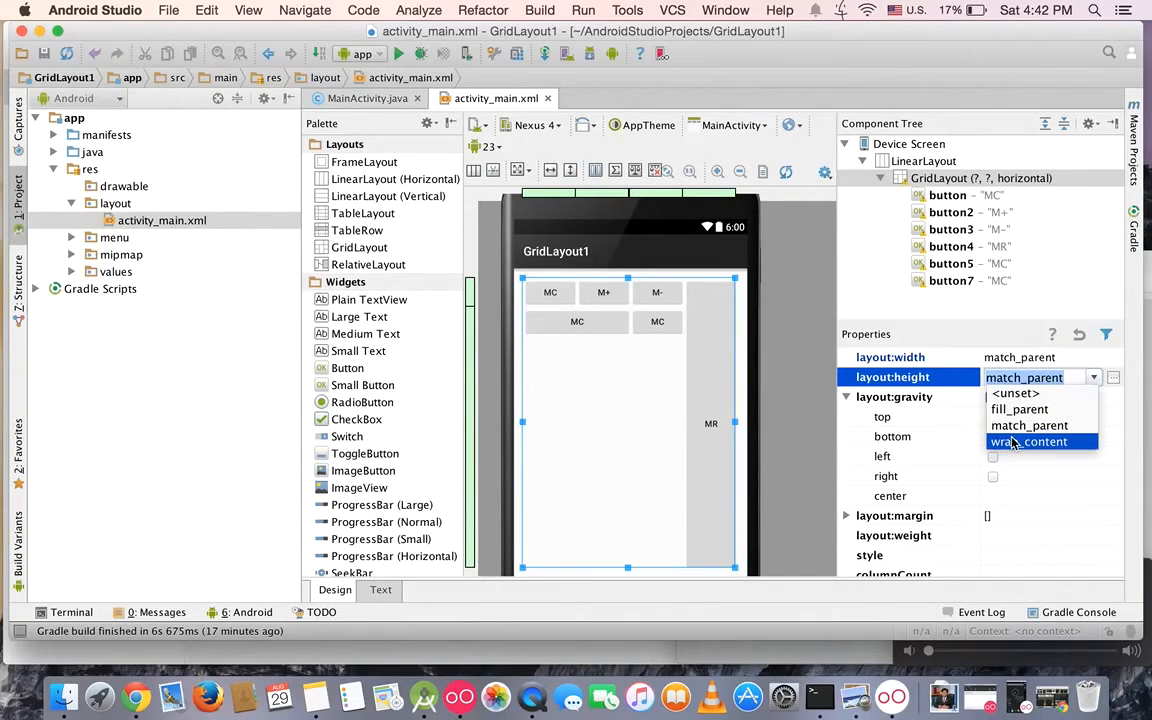
left_click(1030, 442)
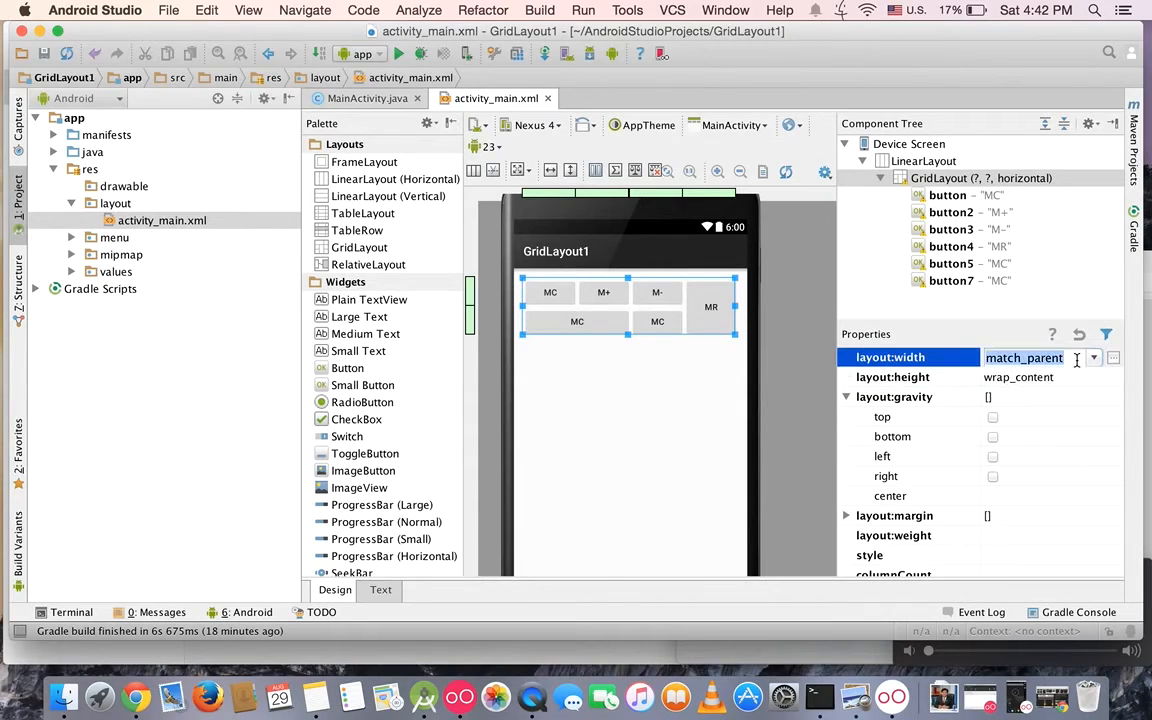
left_click(1092, 356)
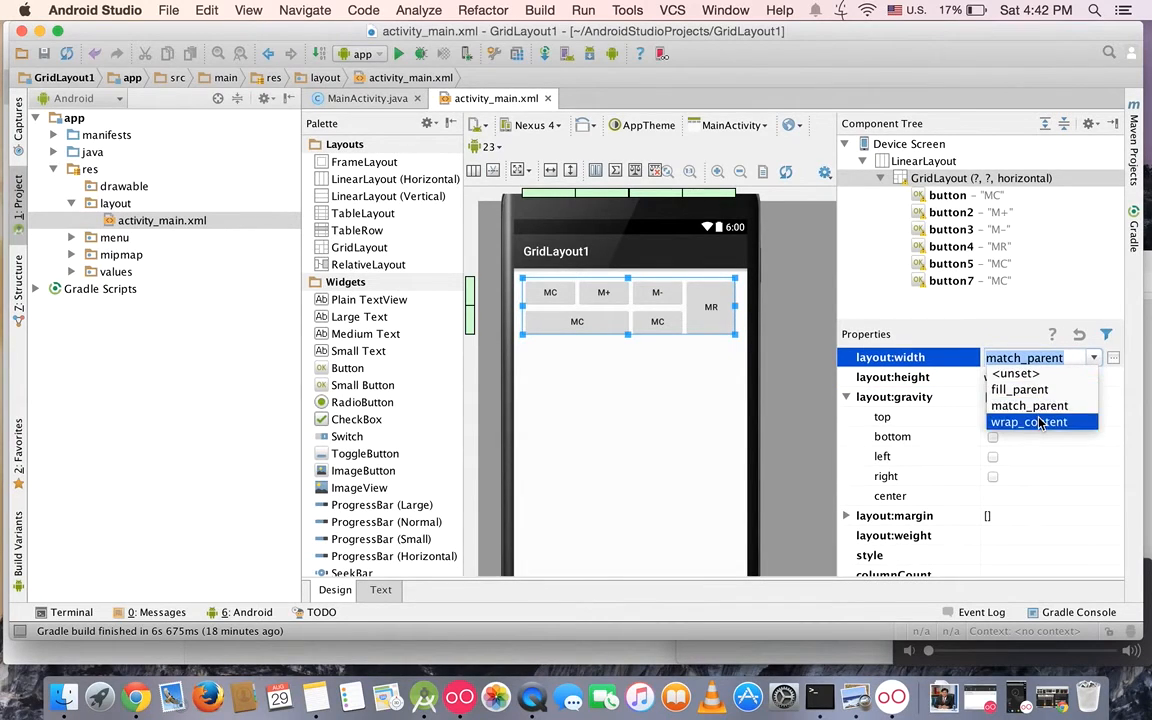
left_click(1028, 404)
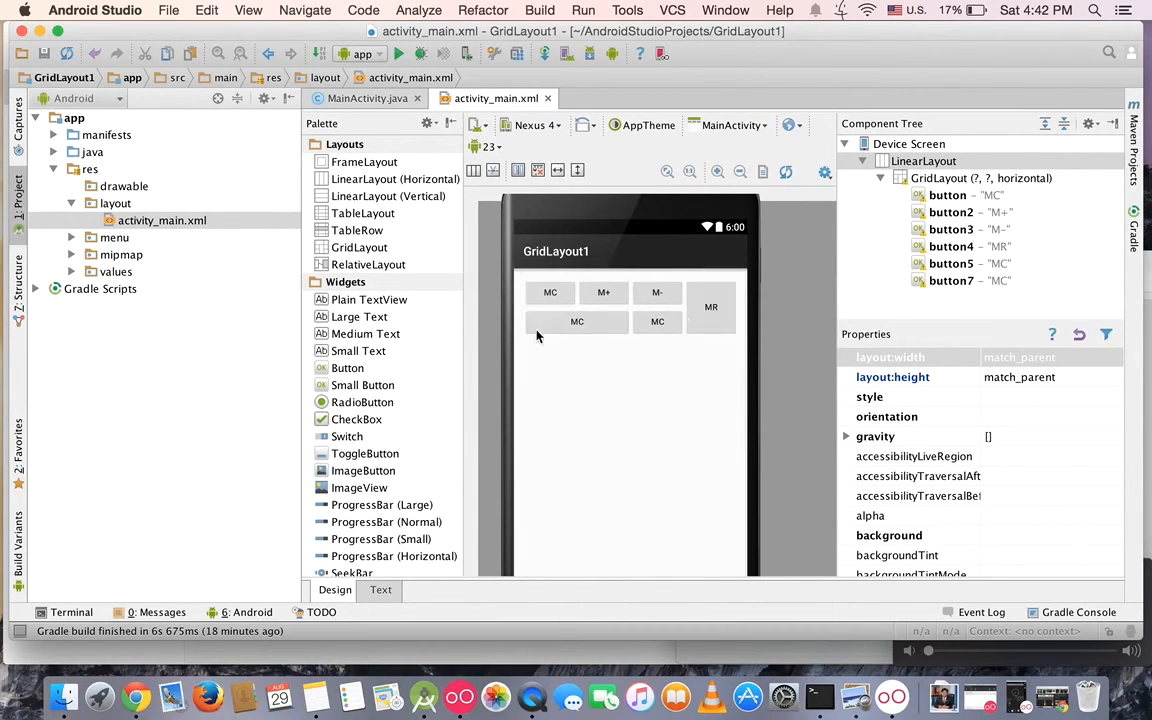
mouse_move(616, 350)
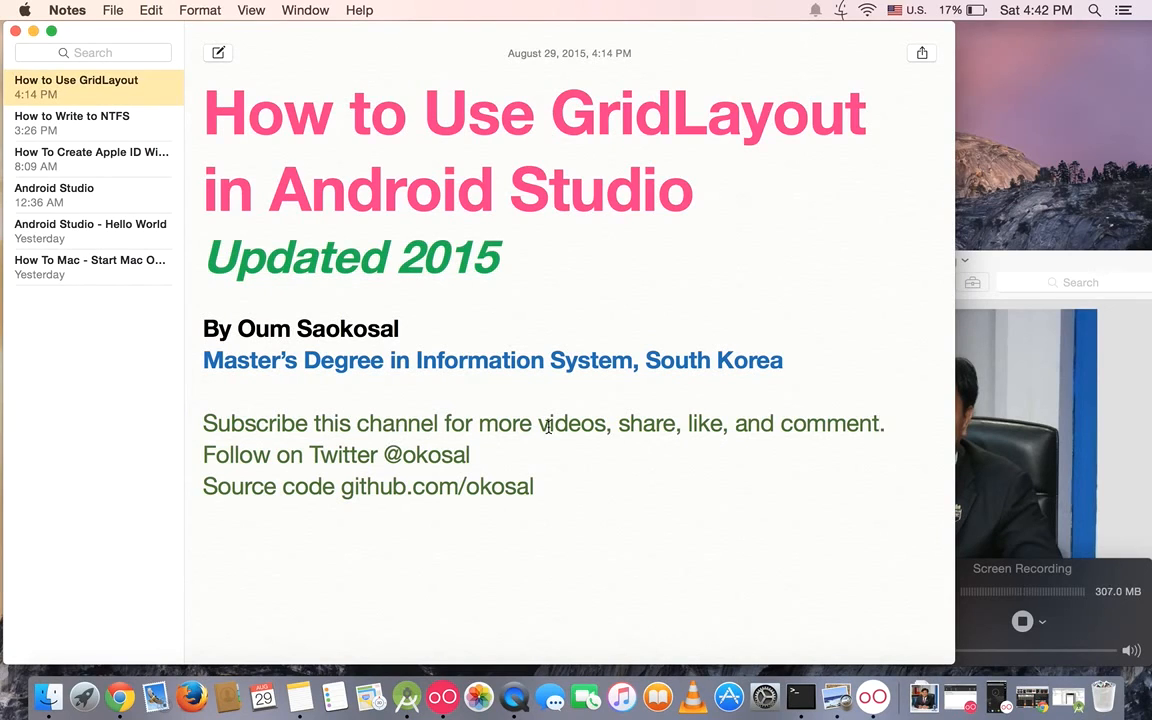
mouse_move(702, 420)
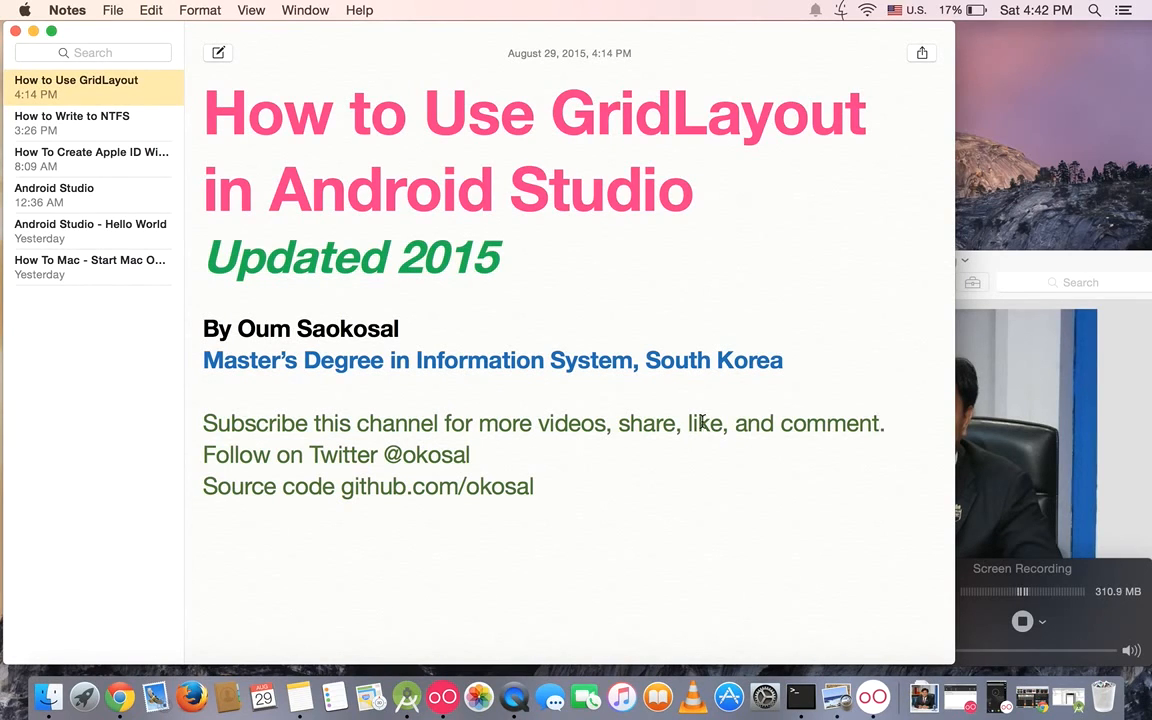
mouse_move(770, 414)
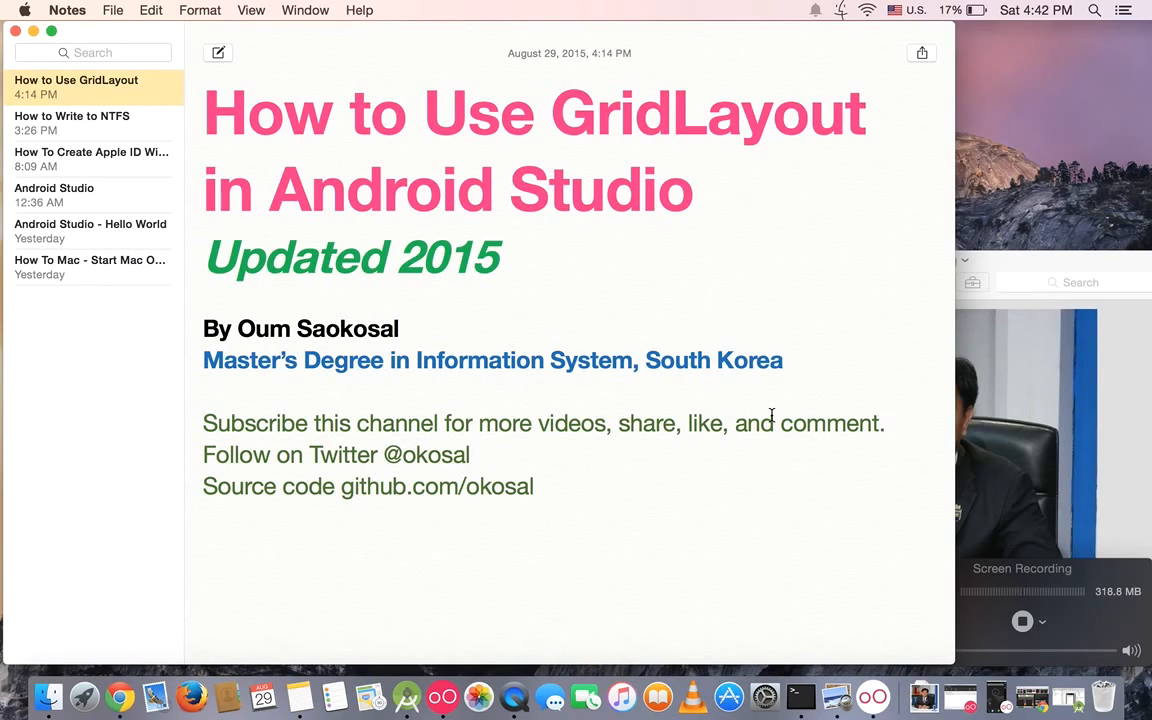
Step: Show the How to Use GridLayout closing note with the portrait photo alongside
left_click(880, 424)
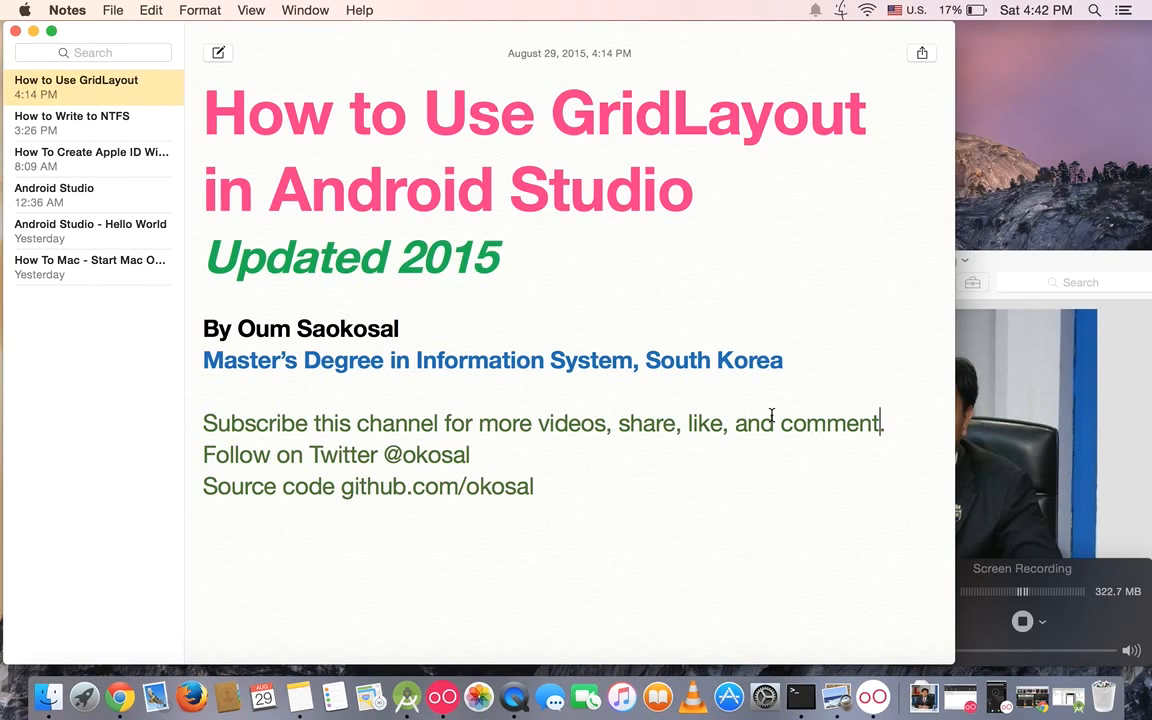
mouse_move(266, 518)
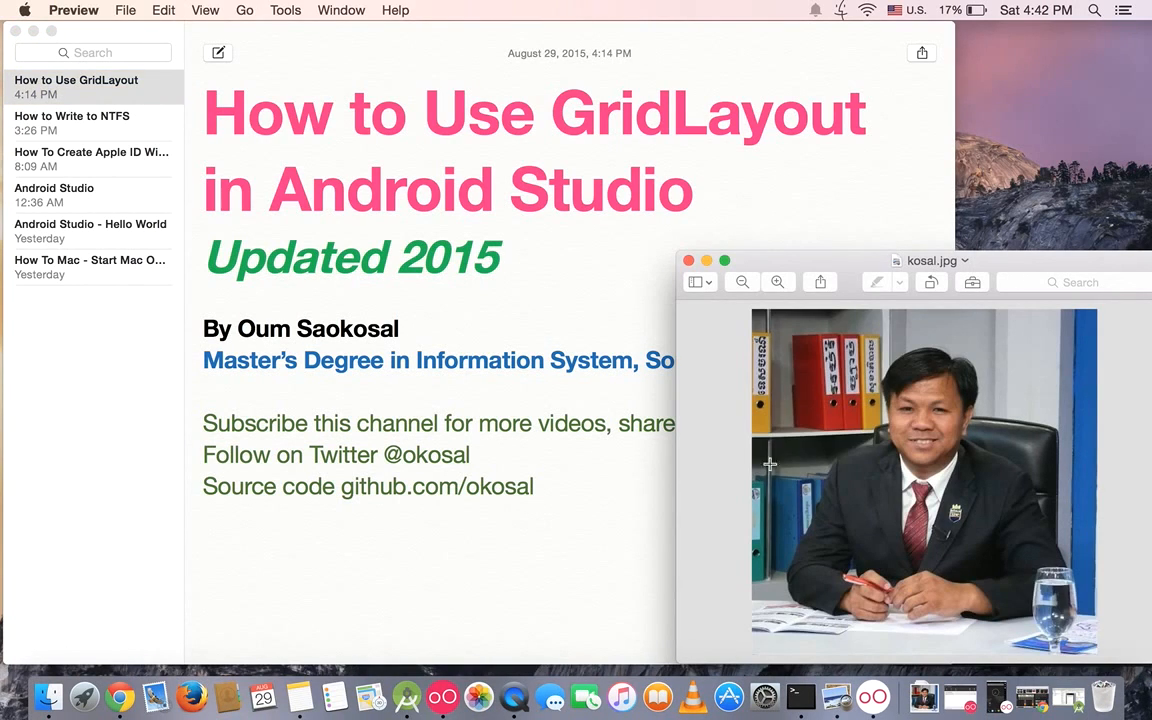
mouse_move(620, 696)
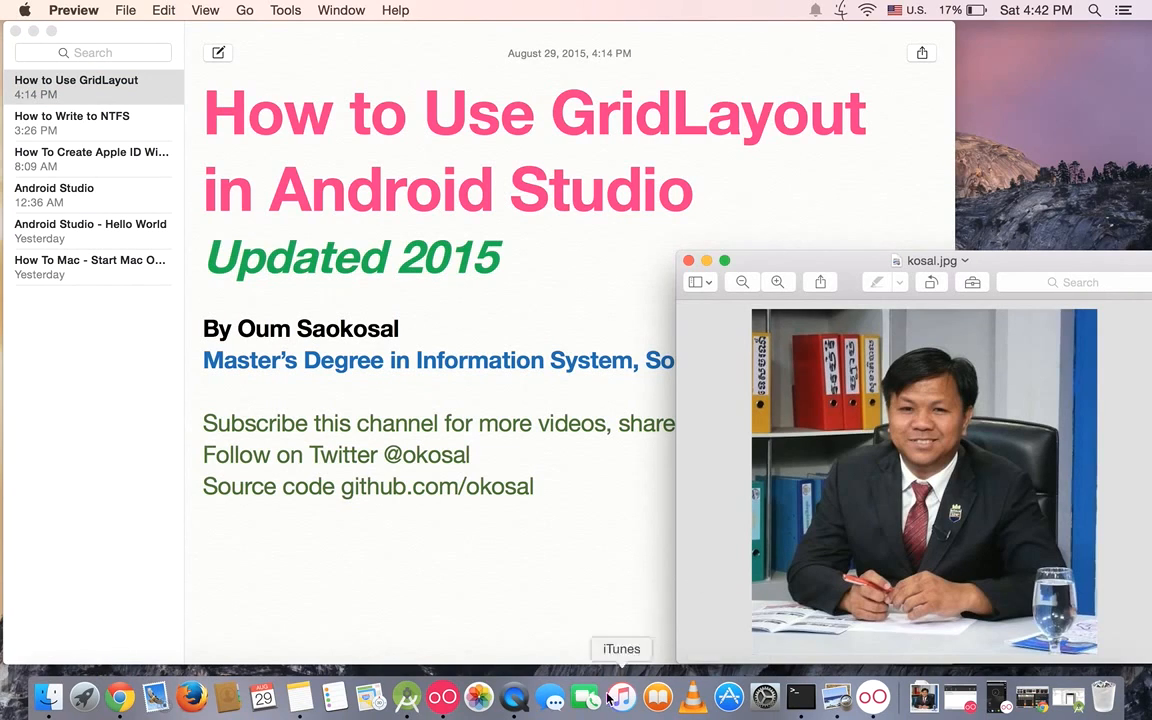